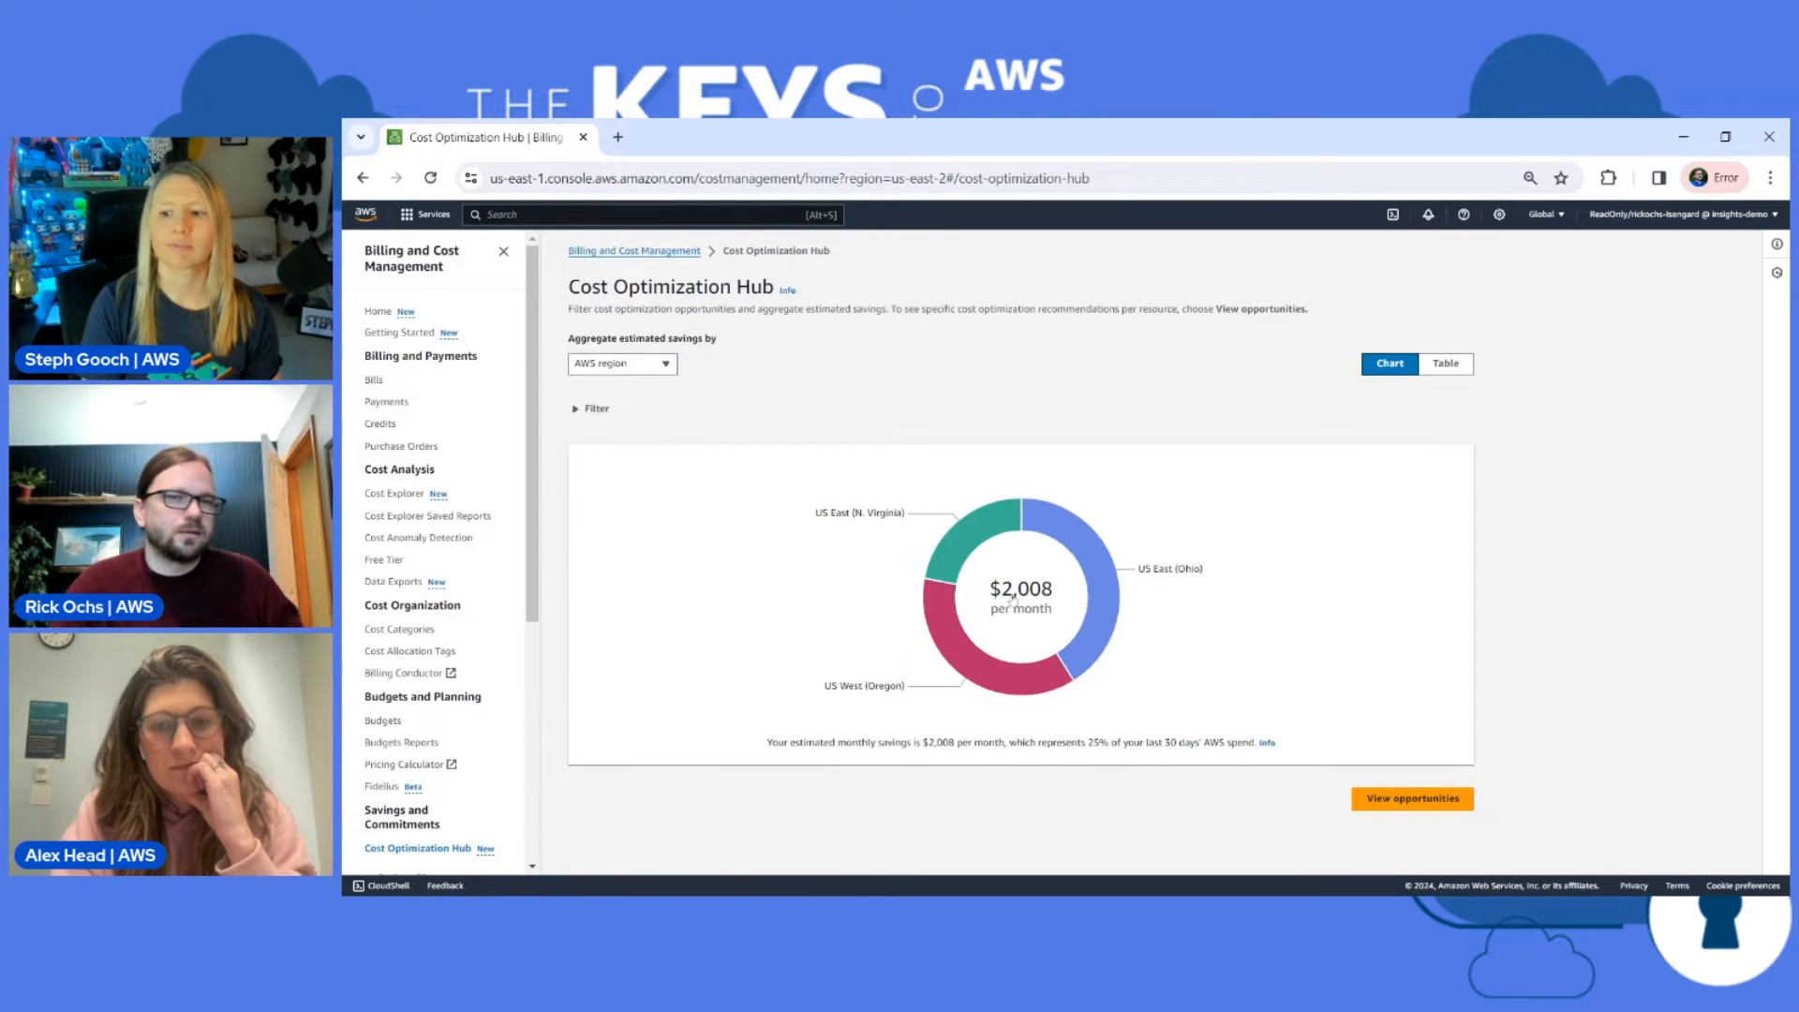
mouse_move(1619, 591)
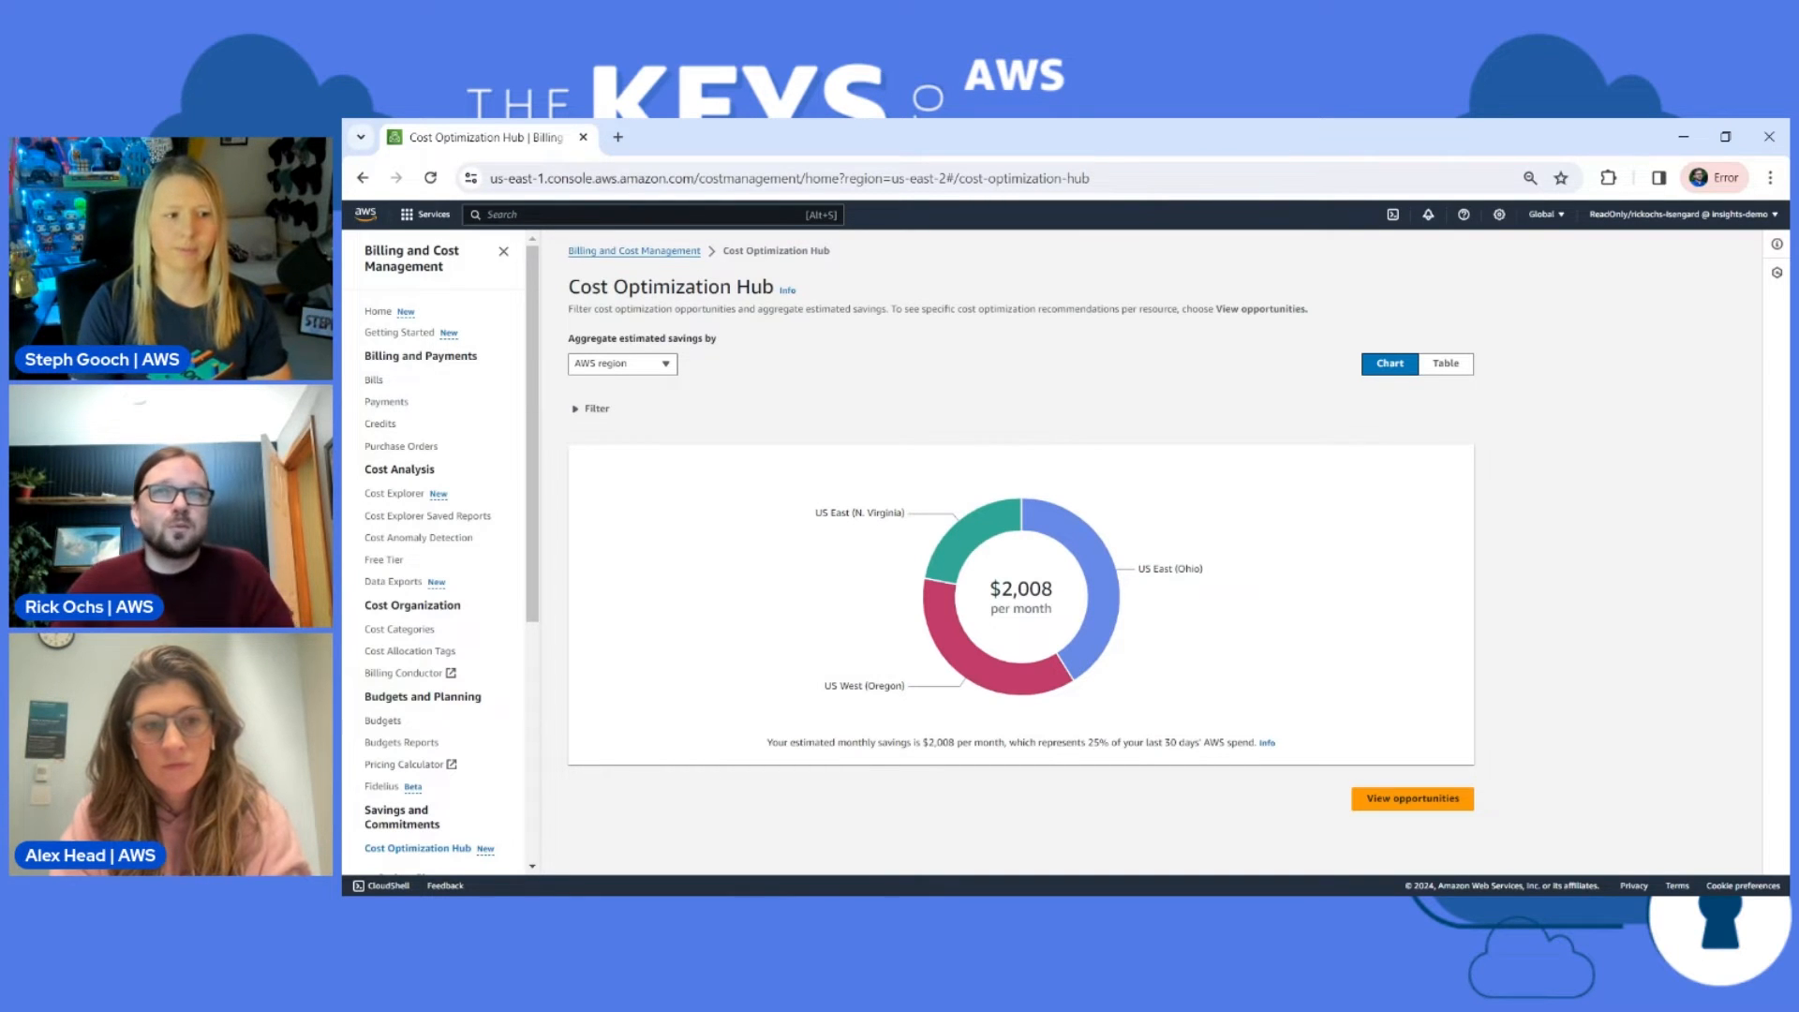
mouse_move(810, 756)
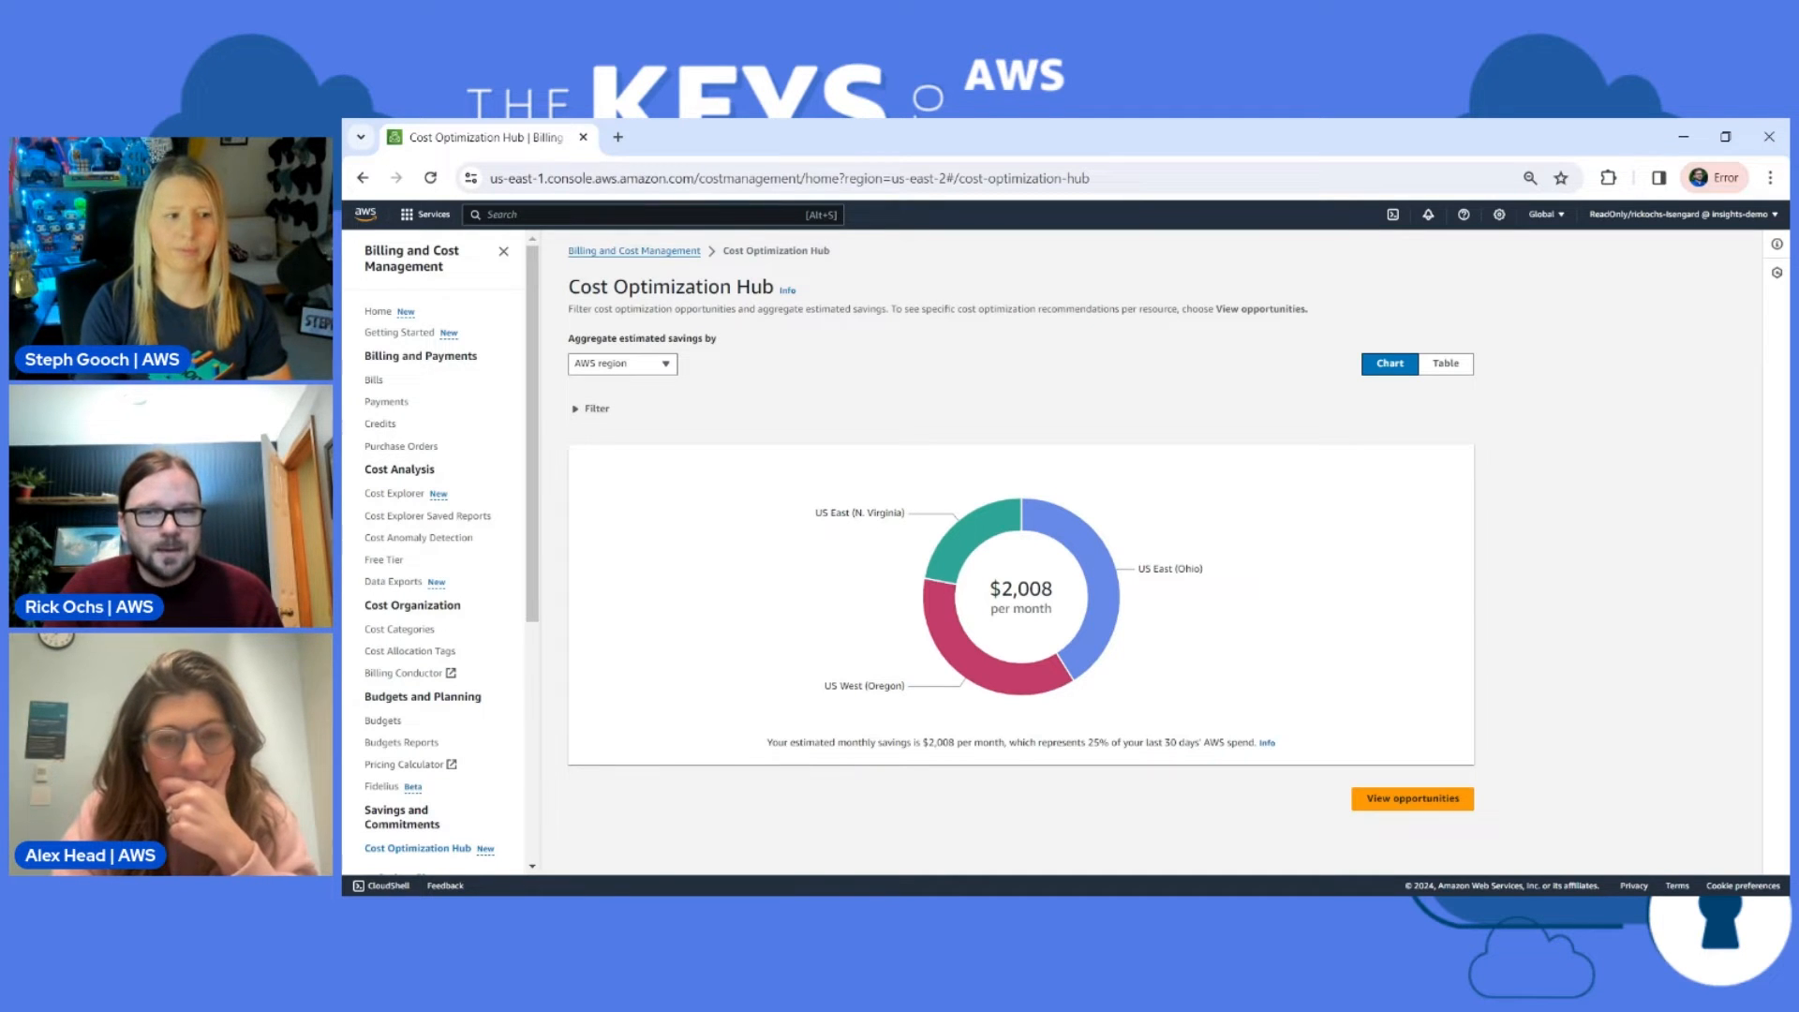
Step: Aggregate estimated savings by the Owner tag value instead of by region
double_click(950, 742)
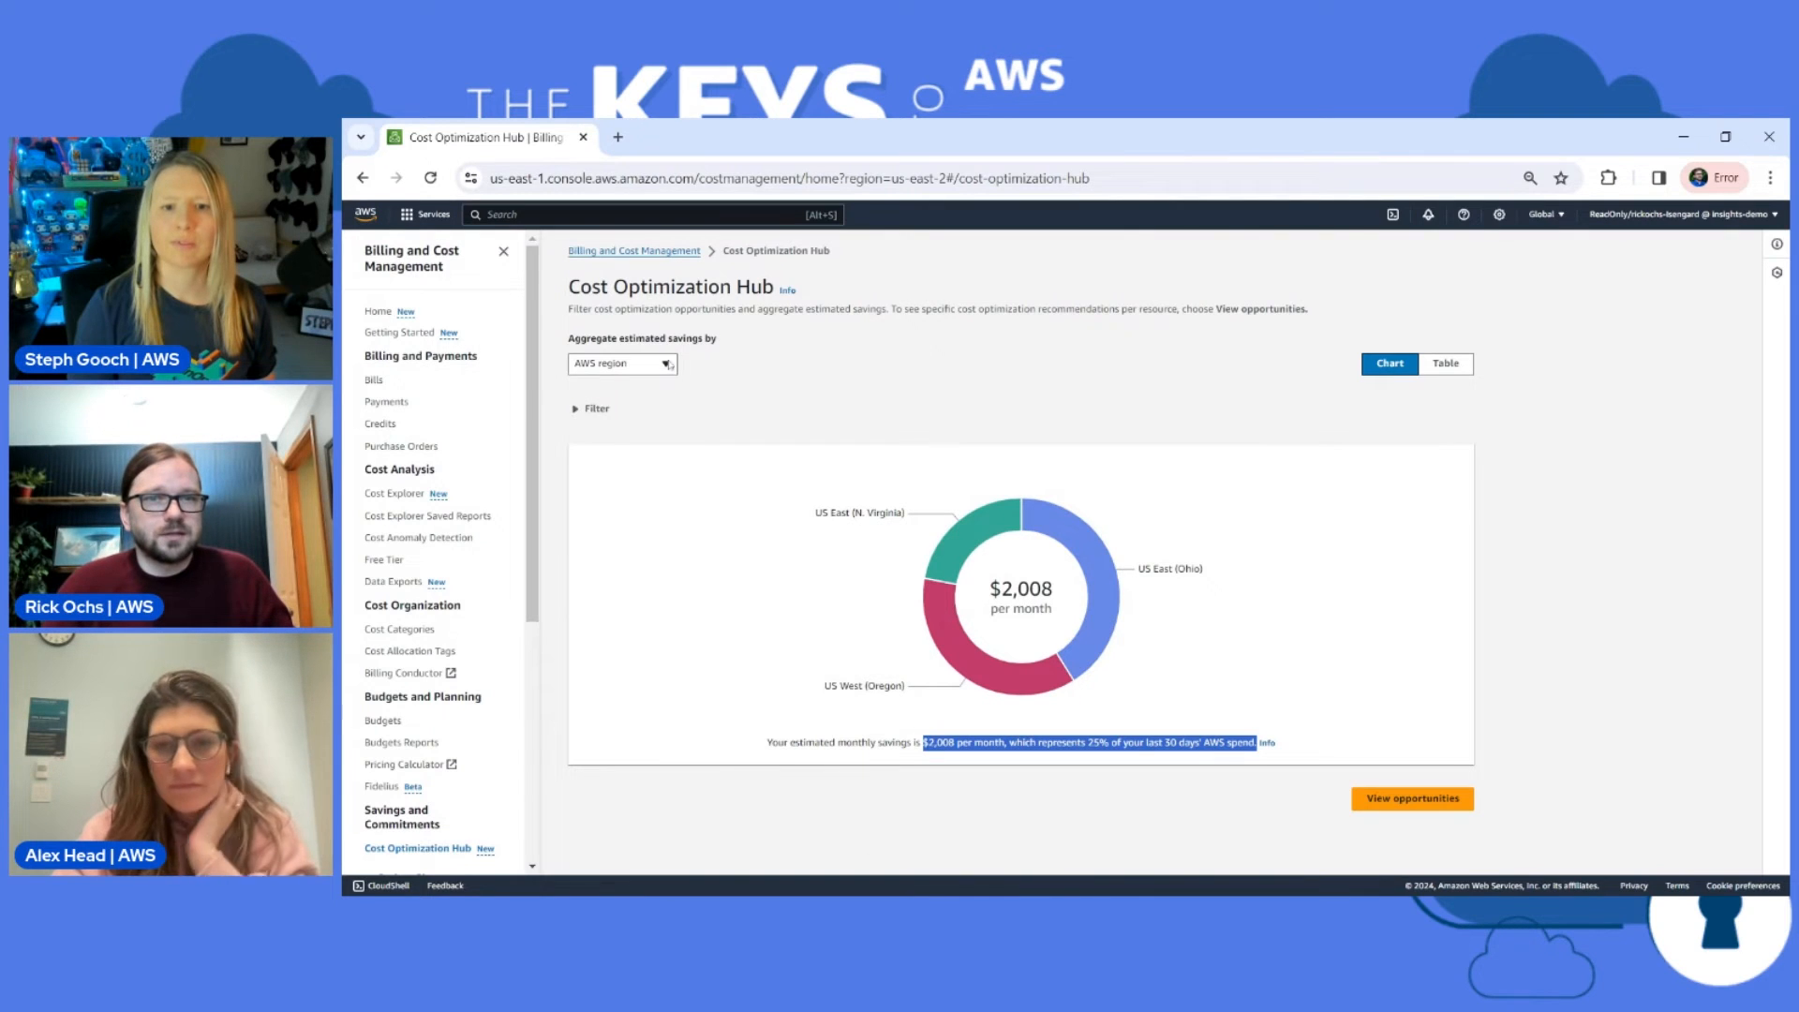
left_click(620, 364)
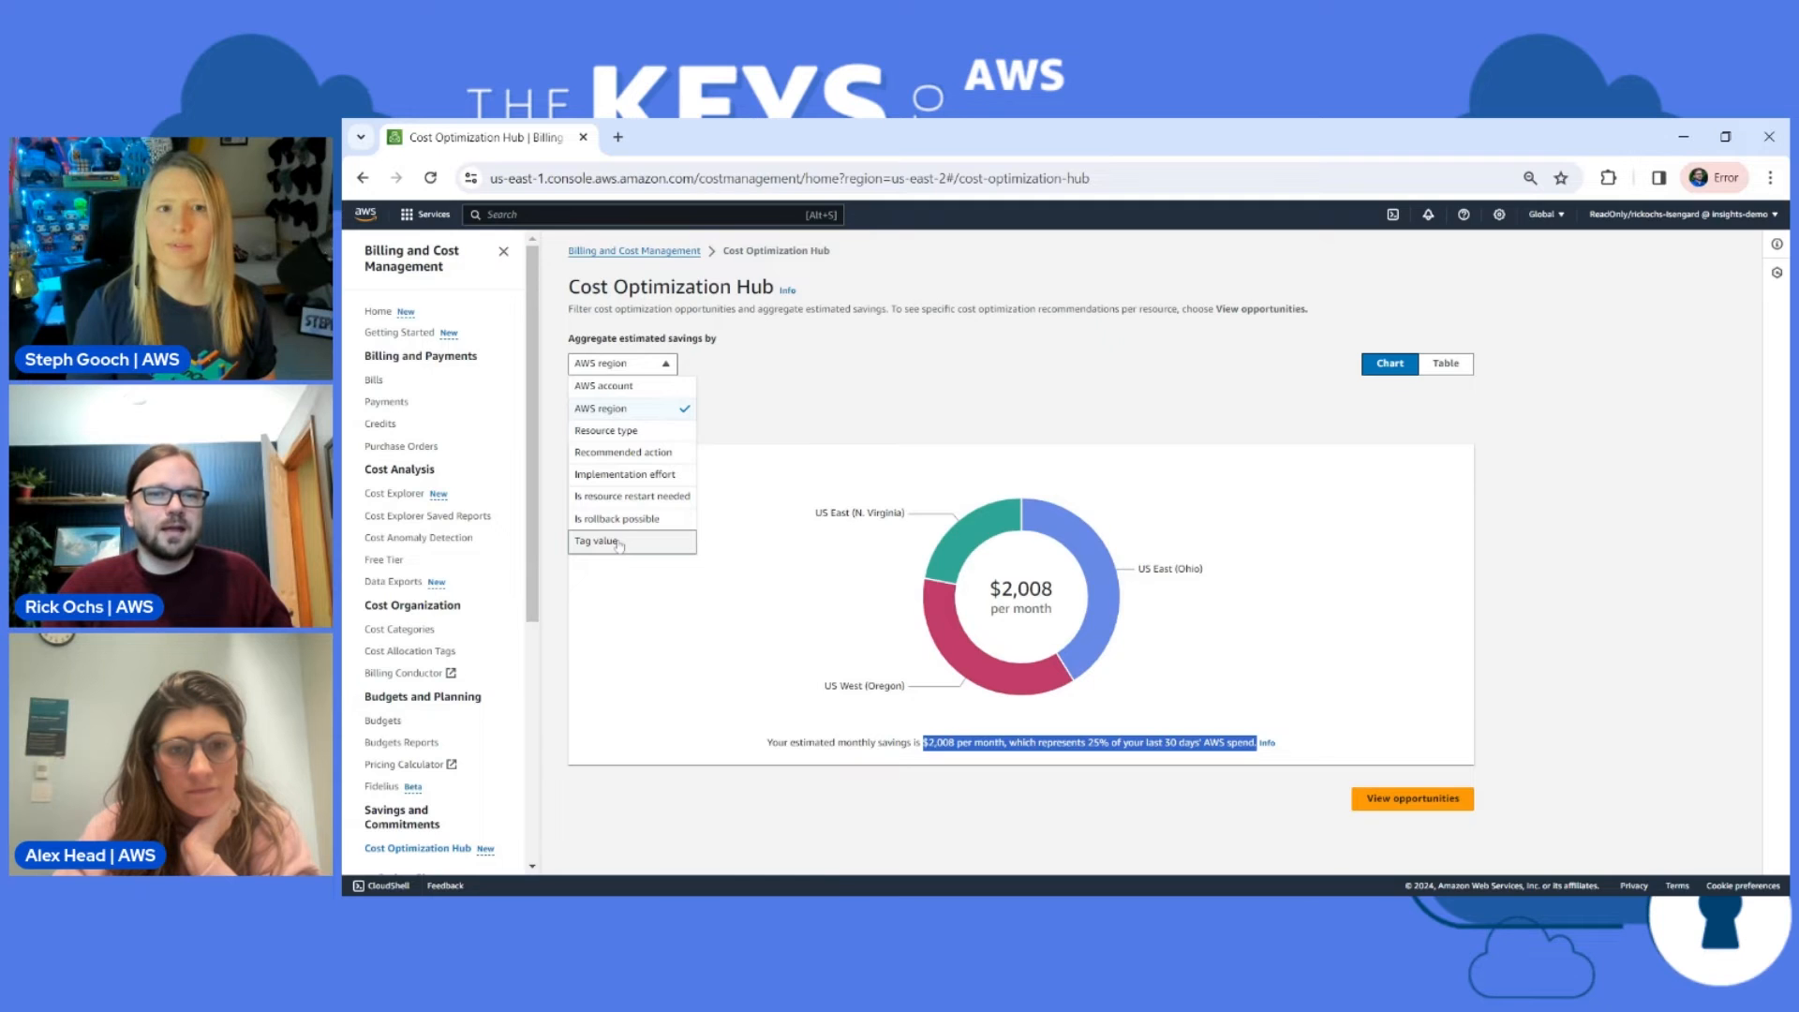
left_click(597, 541)
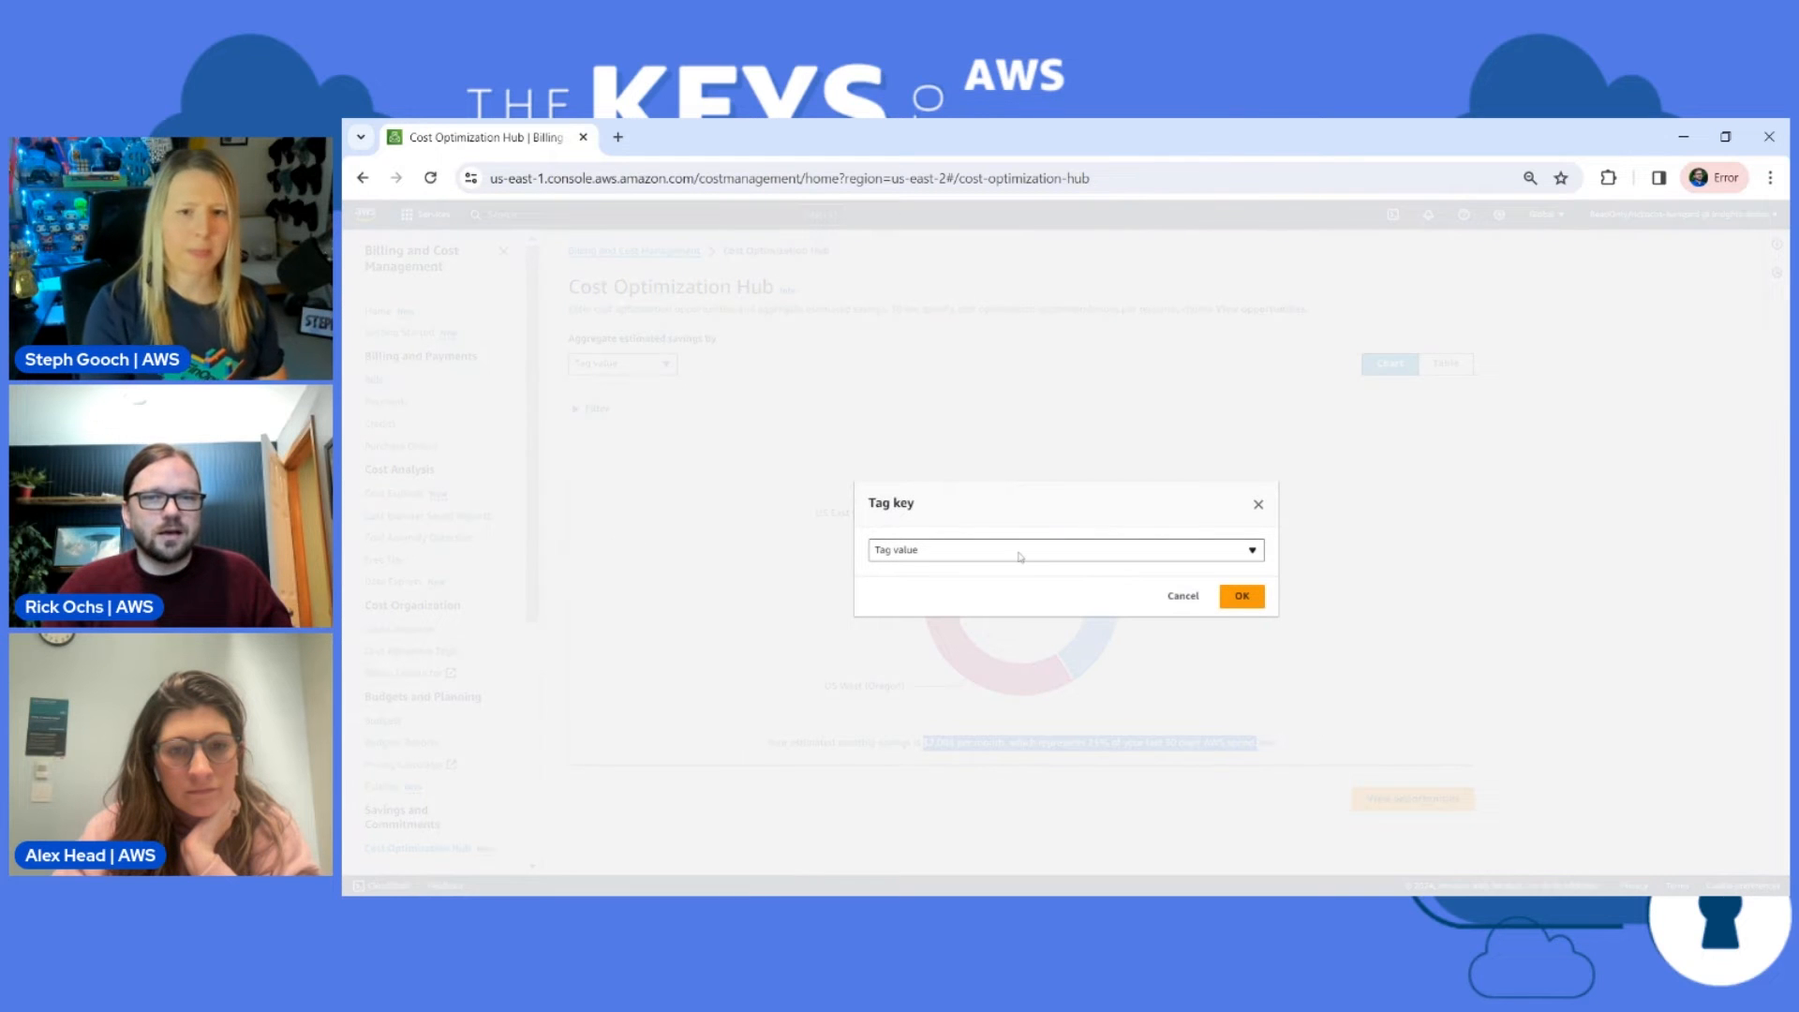
left_click(1062, 550)
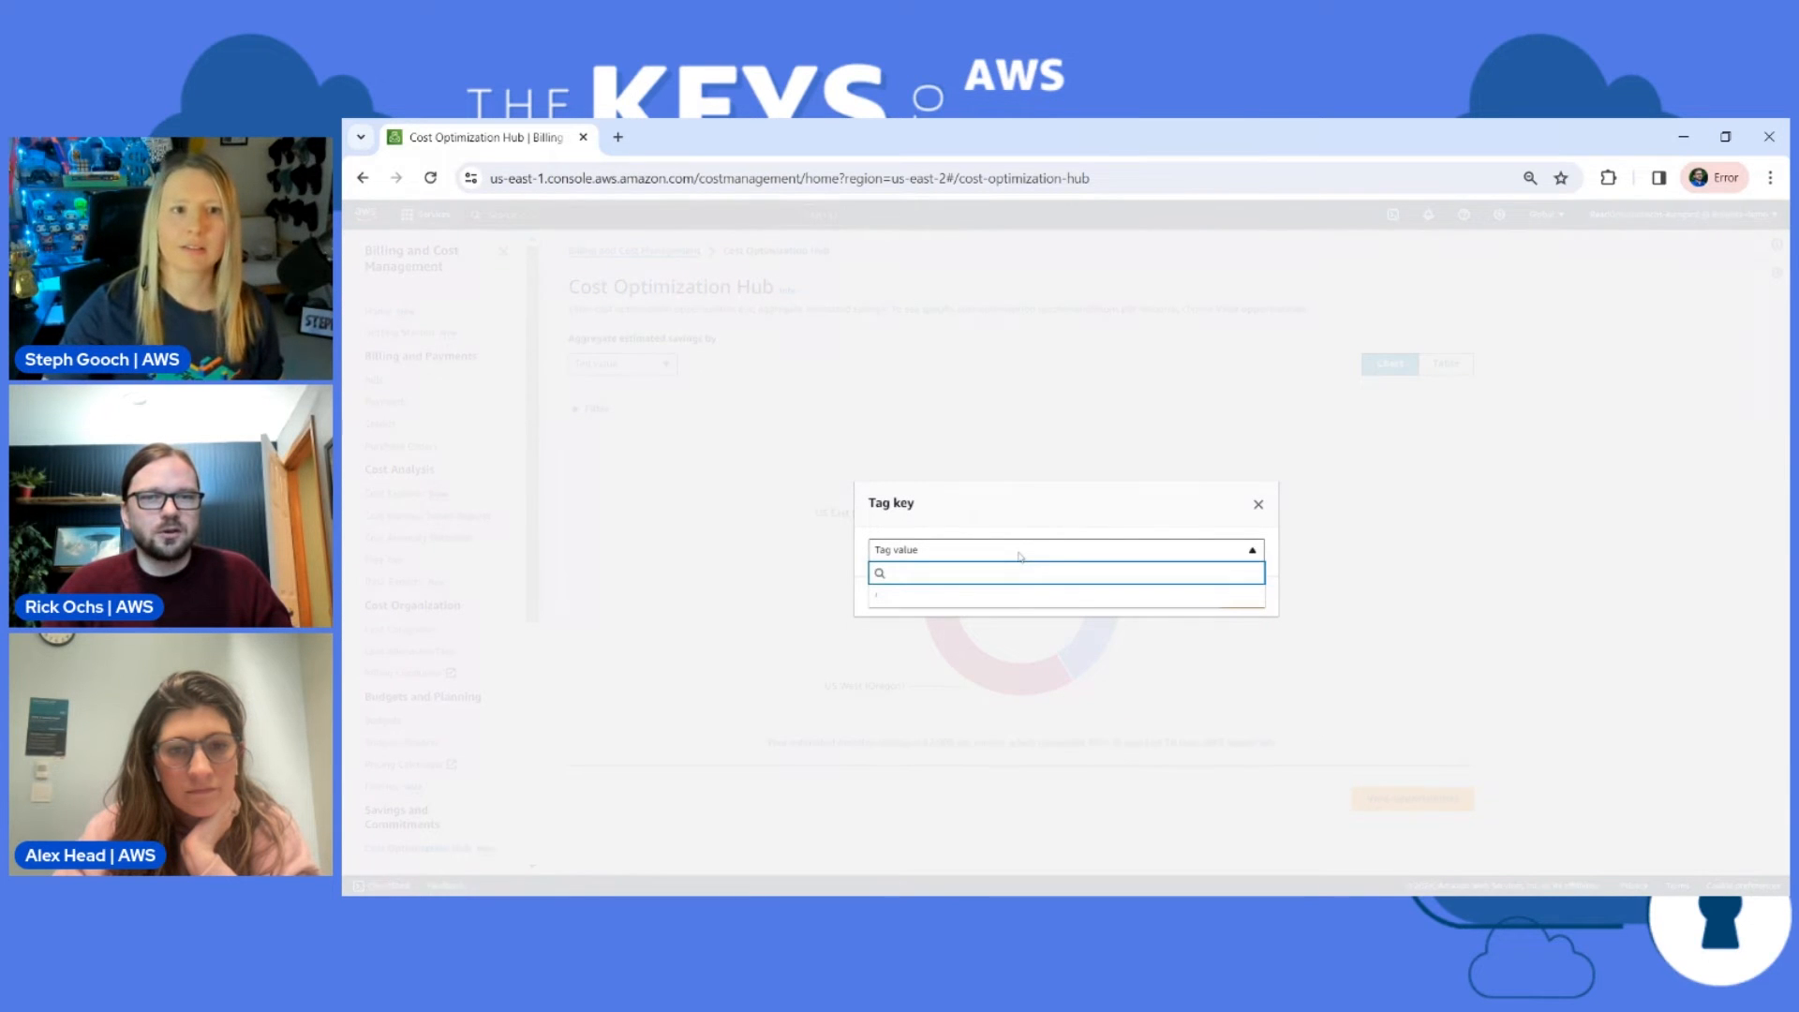
left_click(1056, 573)
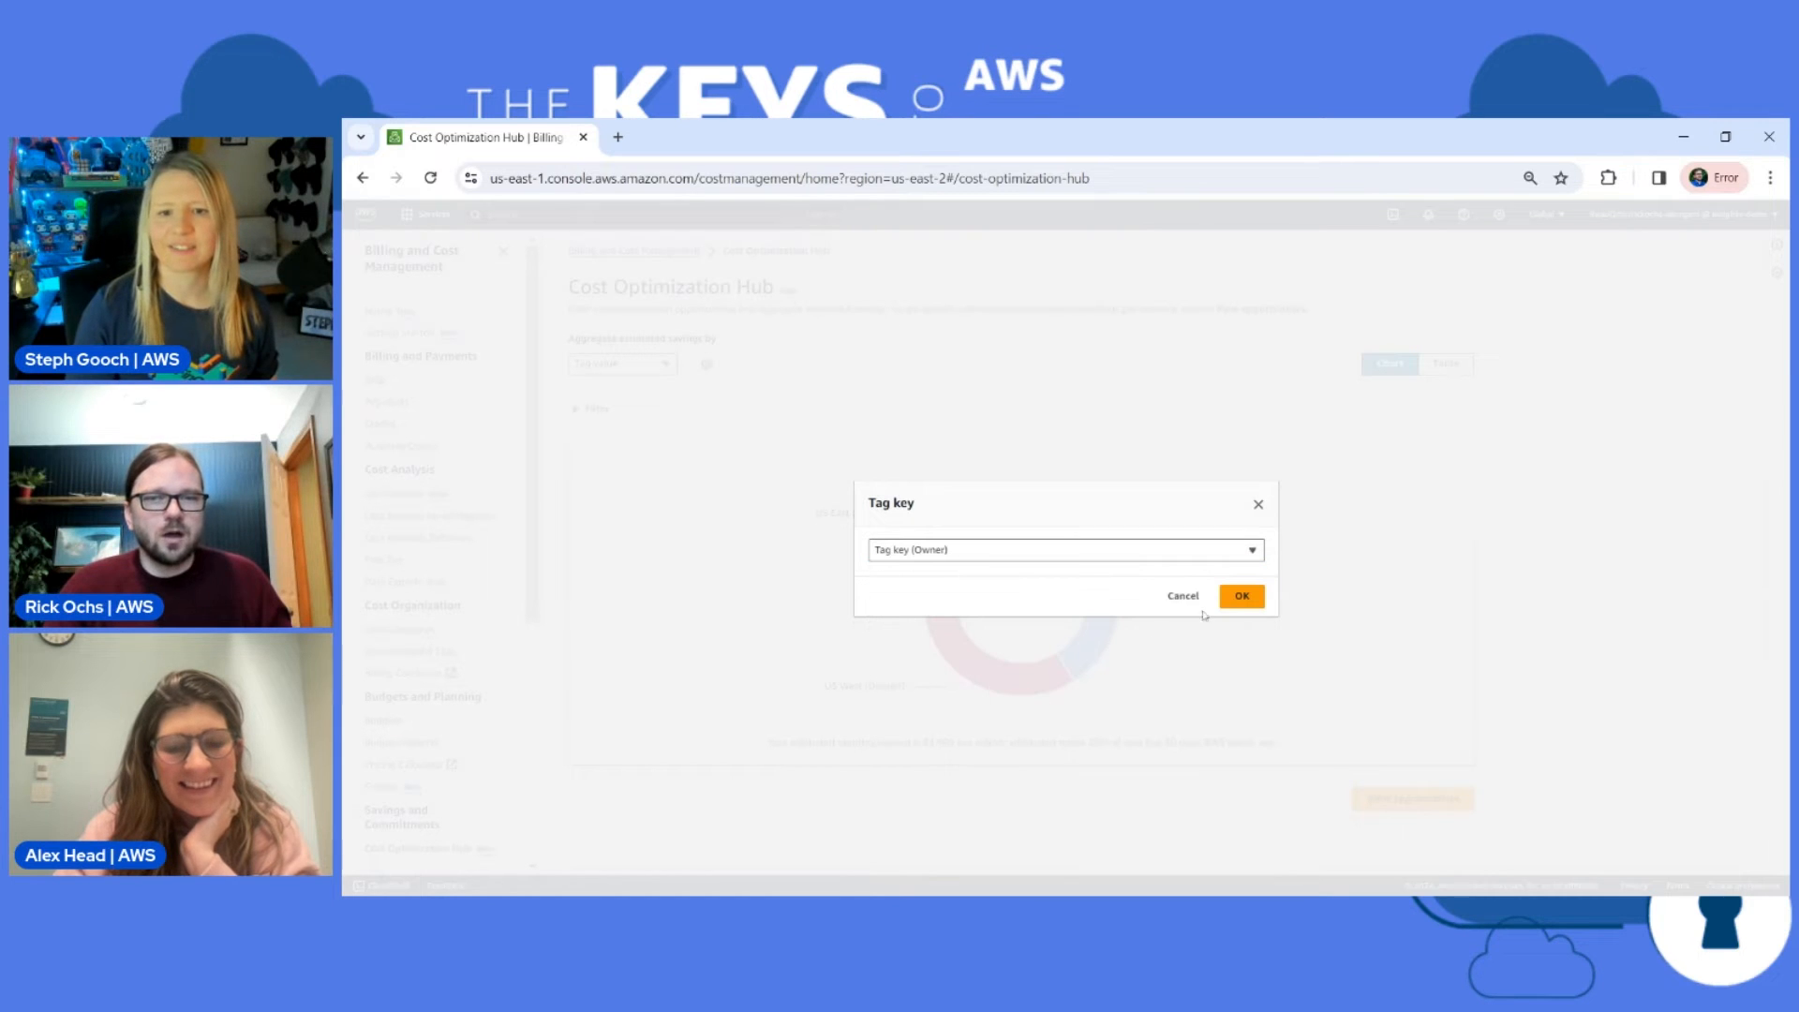
left_click(1241, 596)
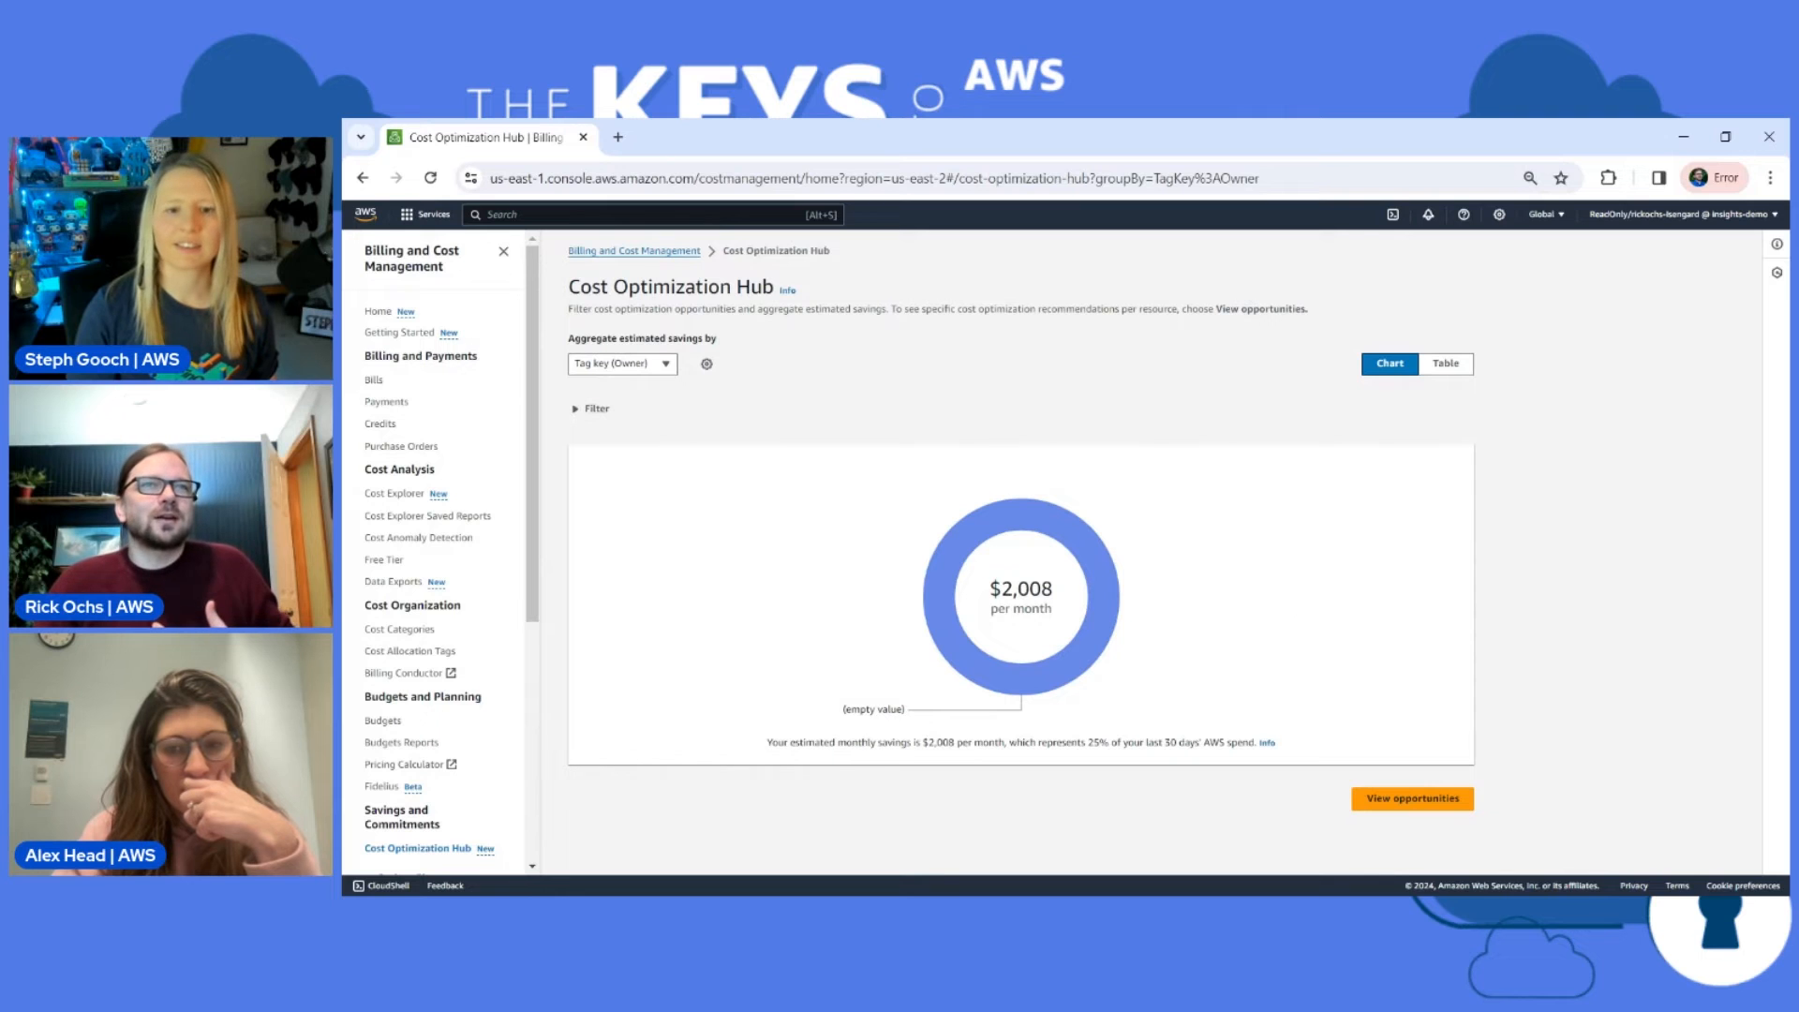
mouse_move(1273, 628)
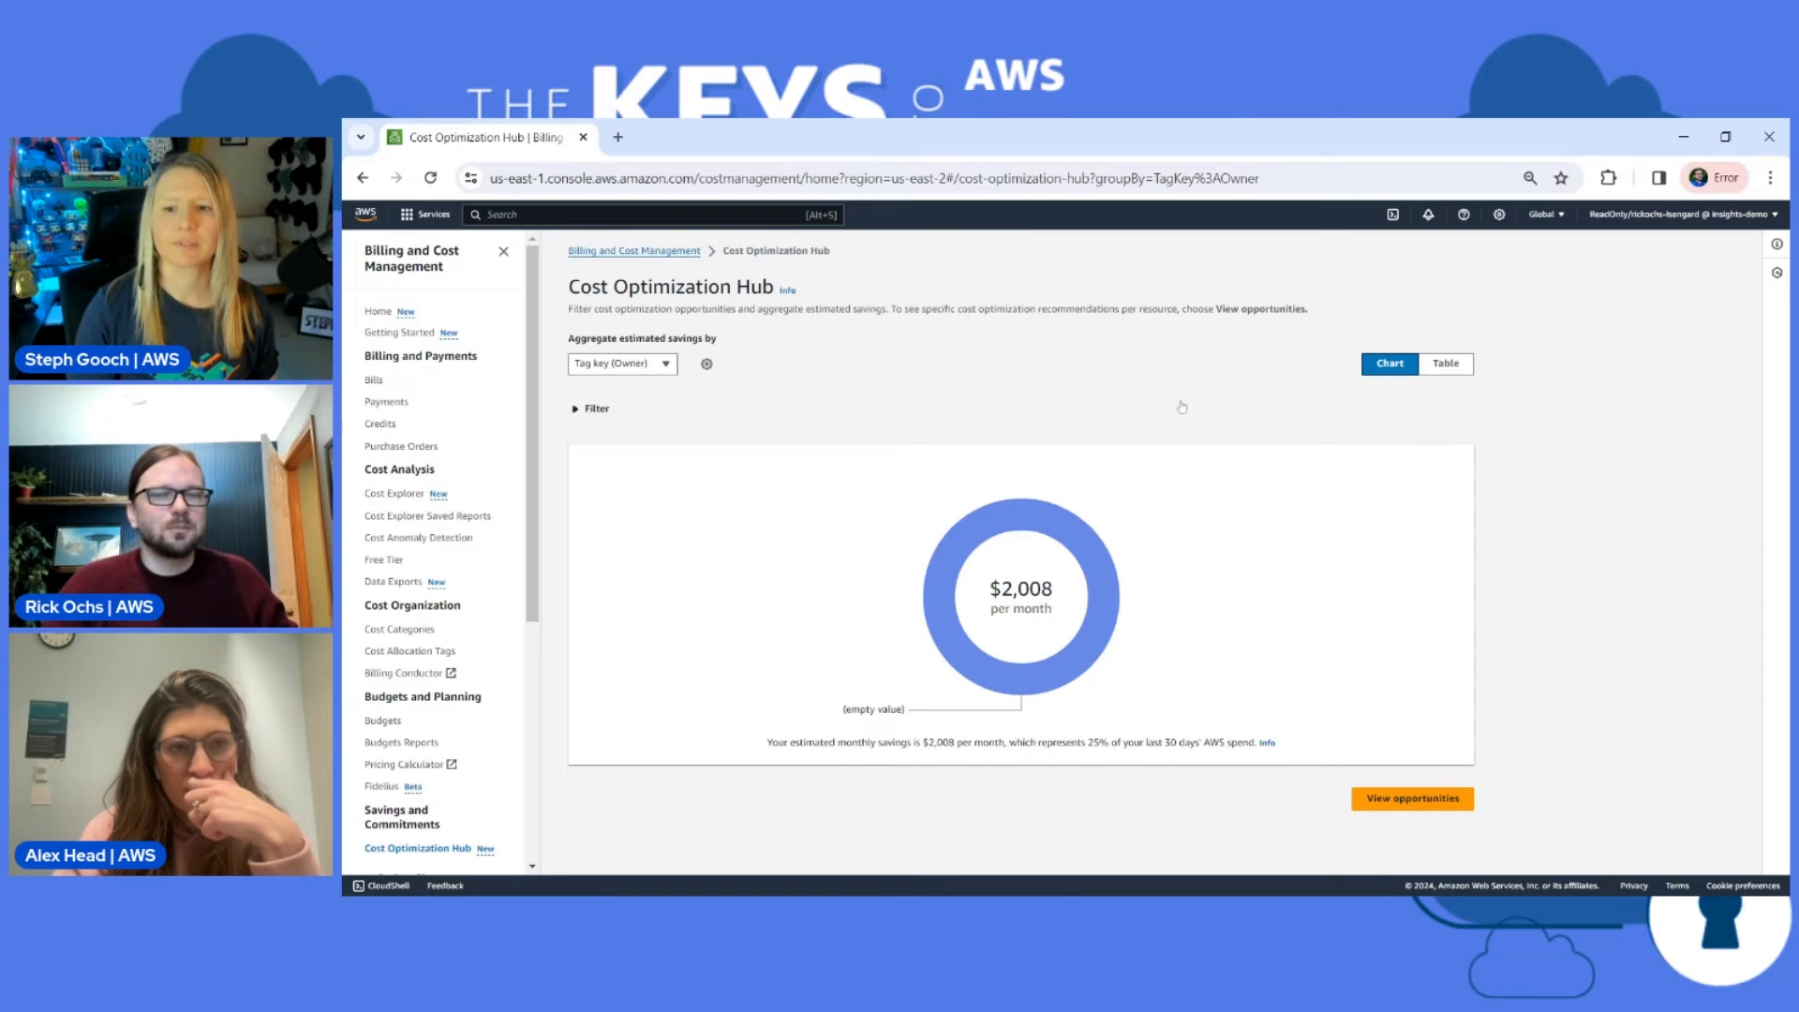
mouse_move(1211, 446)
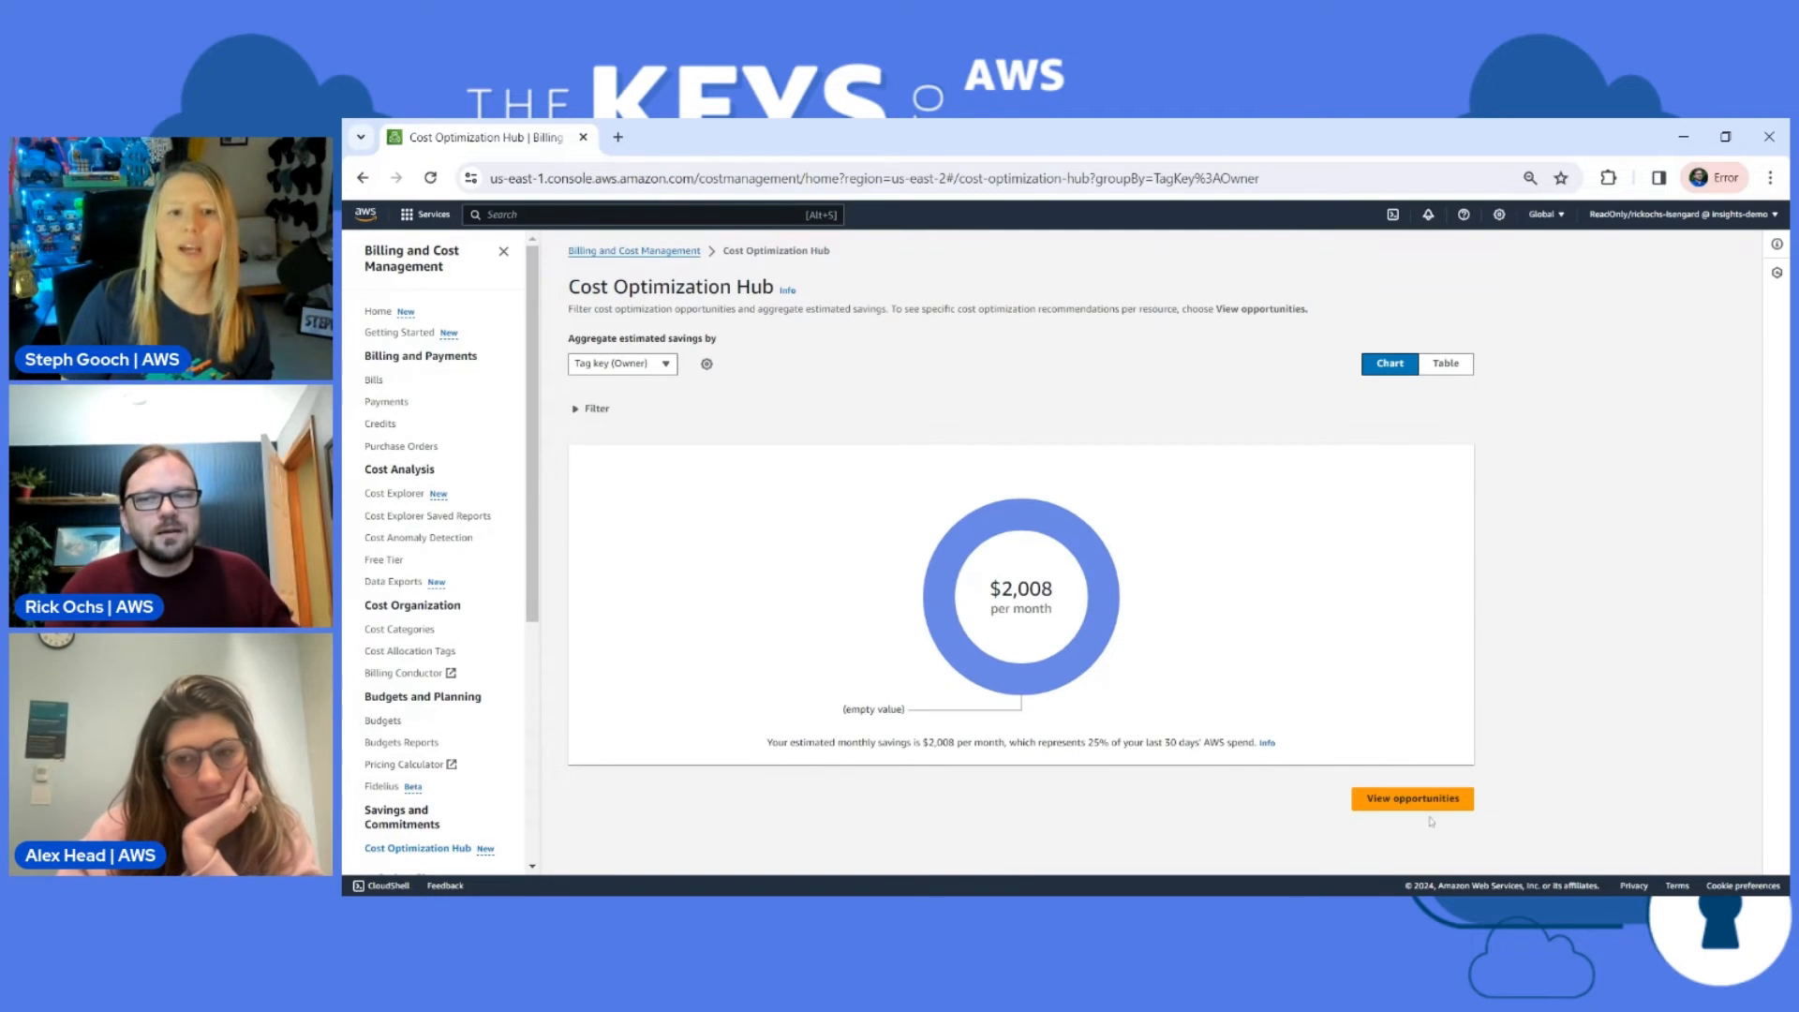
Step: View the Savings opportunities list, then return to the Cost Optimization Hub overview
left_click(1411, 798)
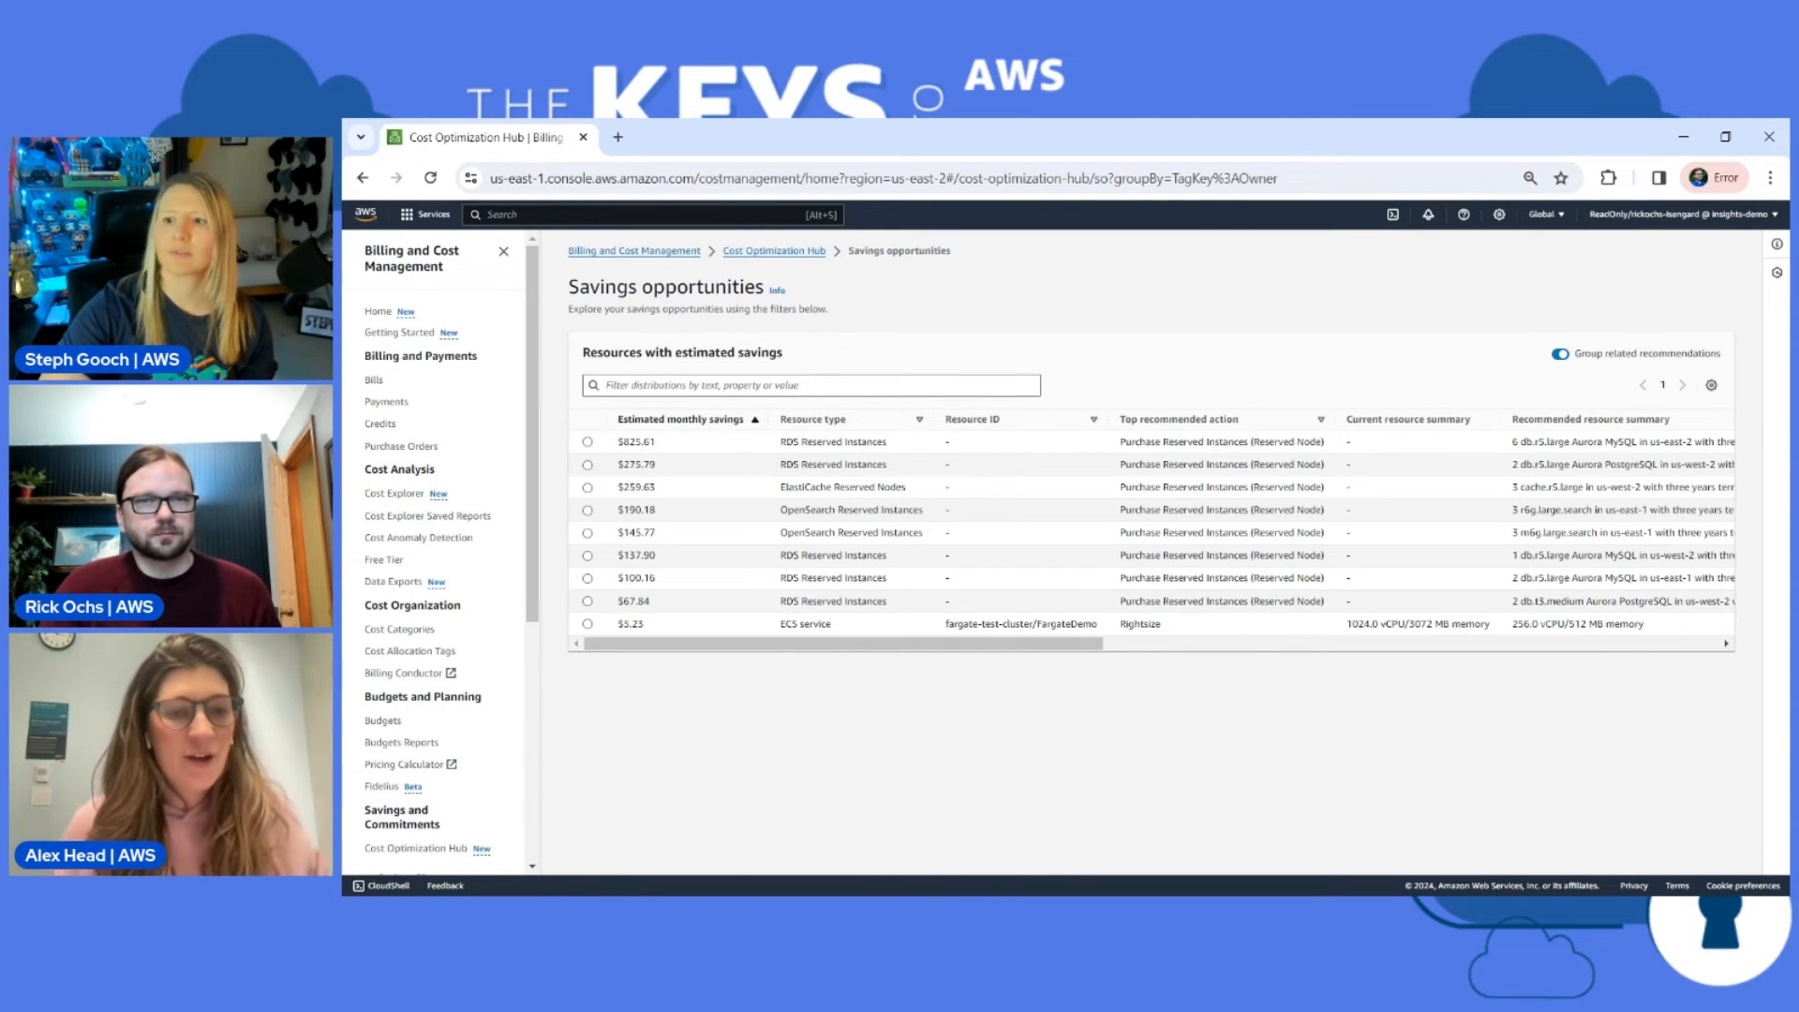
left_click(773, 250)
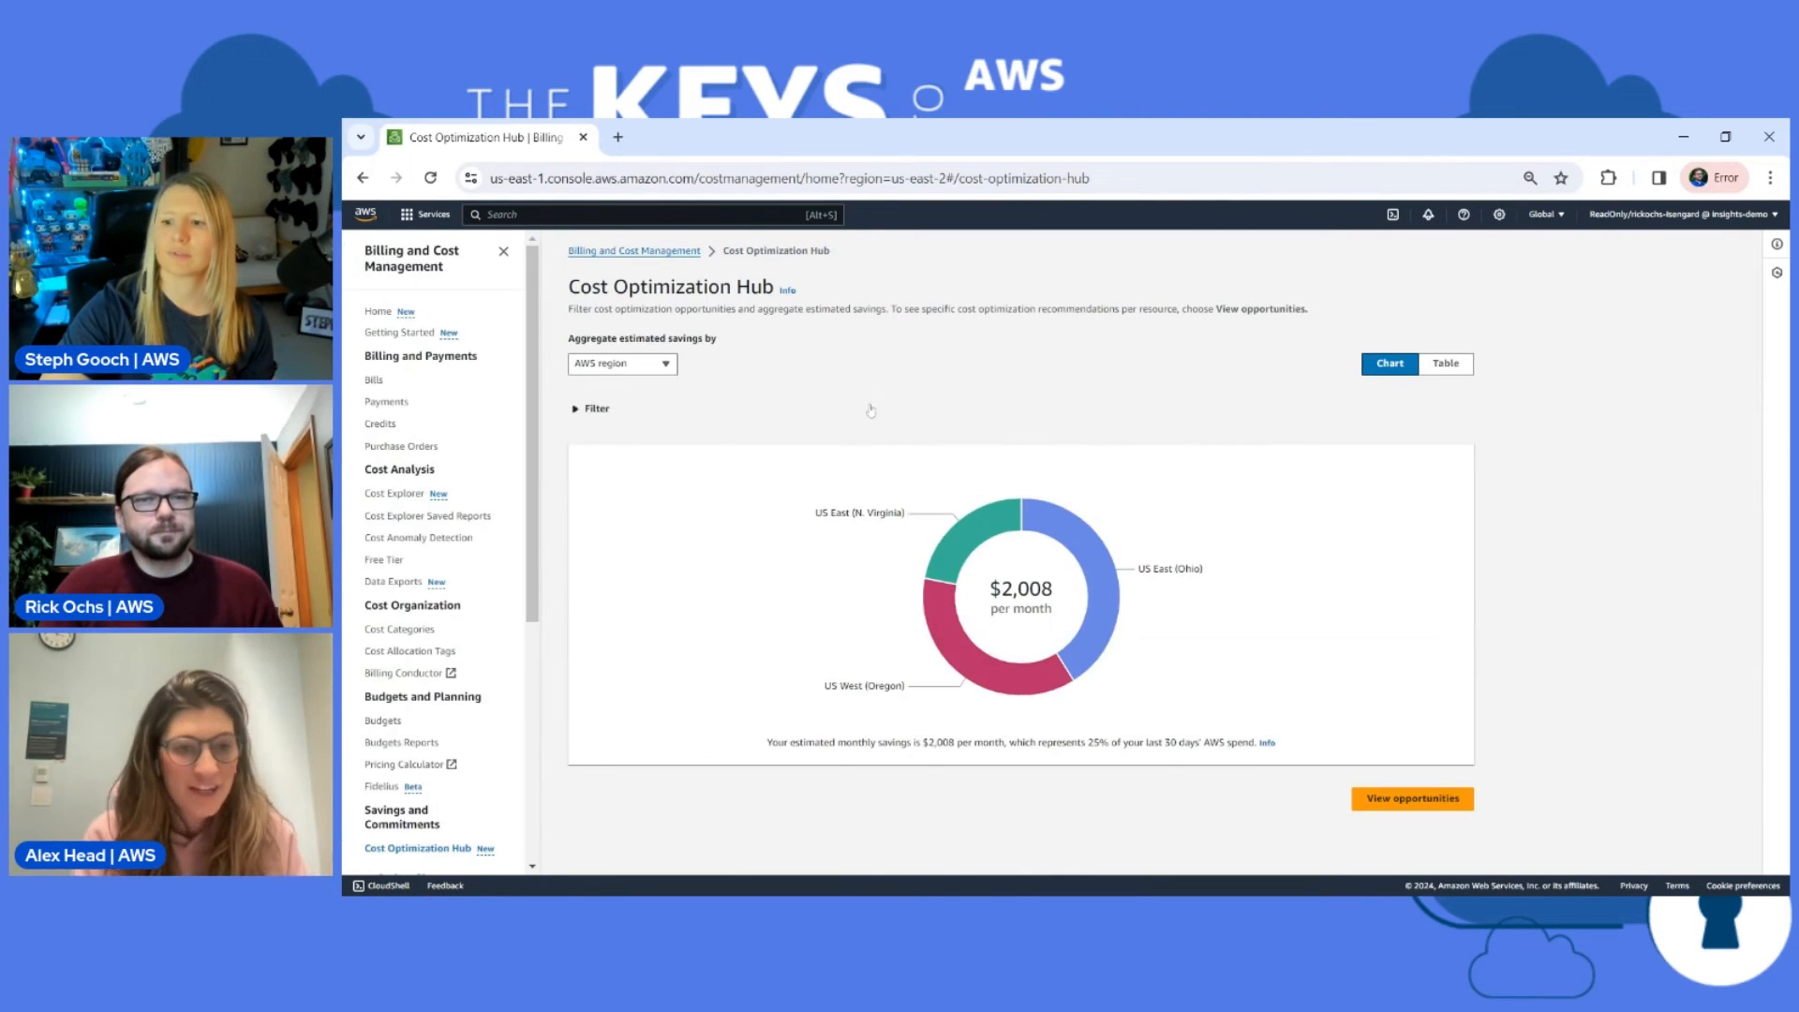
Step: Aggregate savings by recommended action and show them as a table ($2,002.84 vs $5.23)
left_click(620, 363)
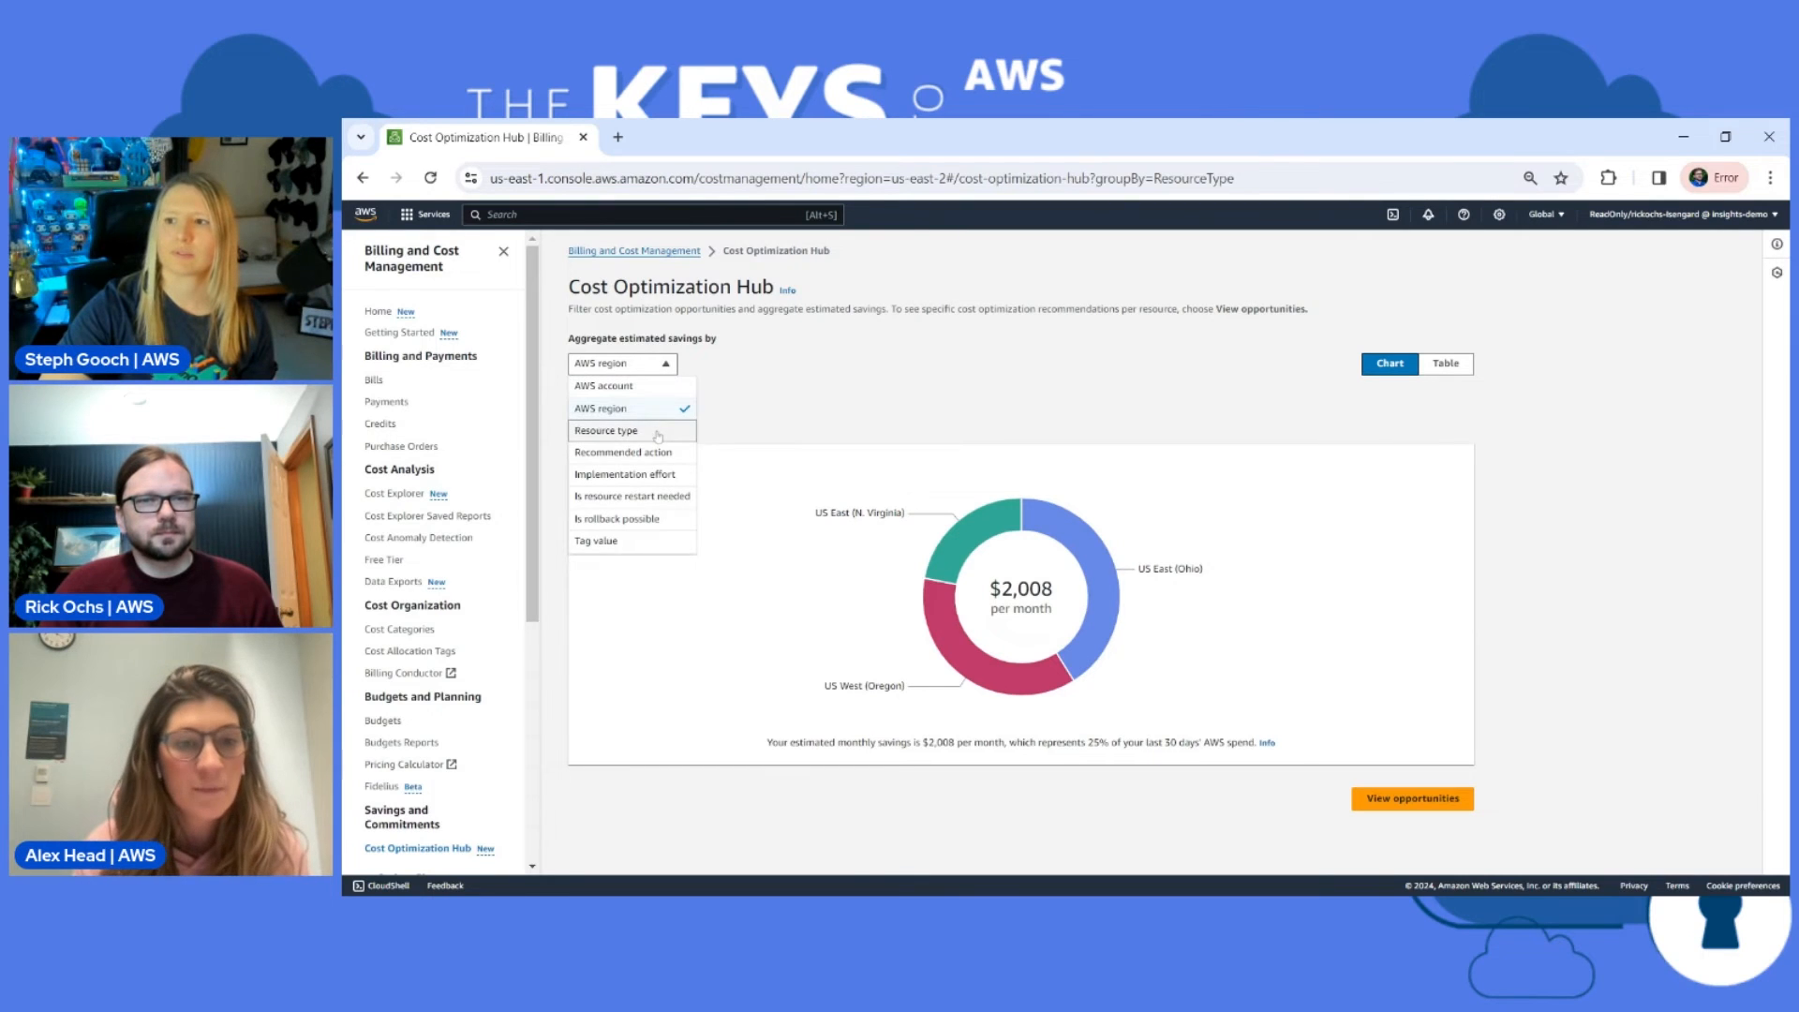
left_click(604, 430)
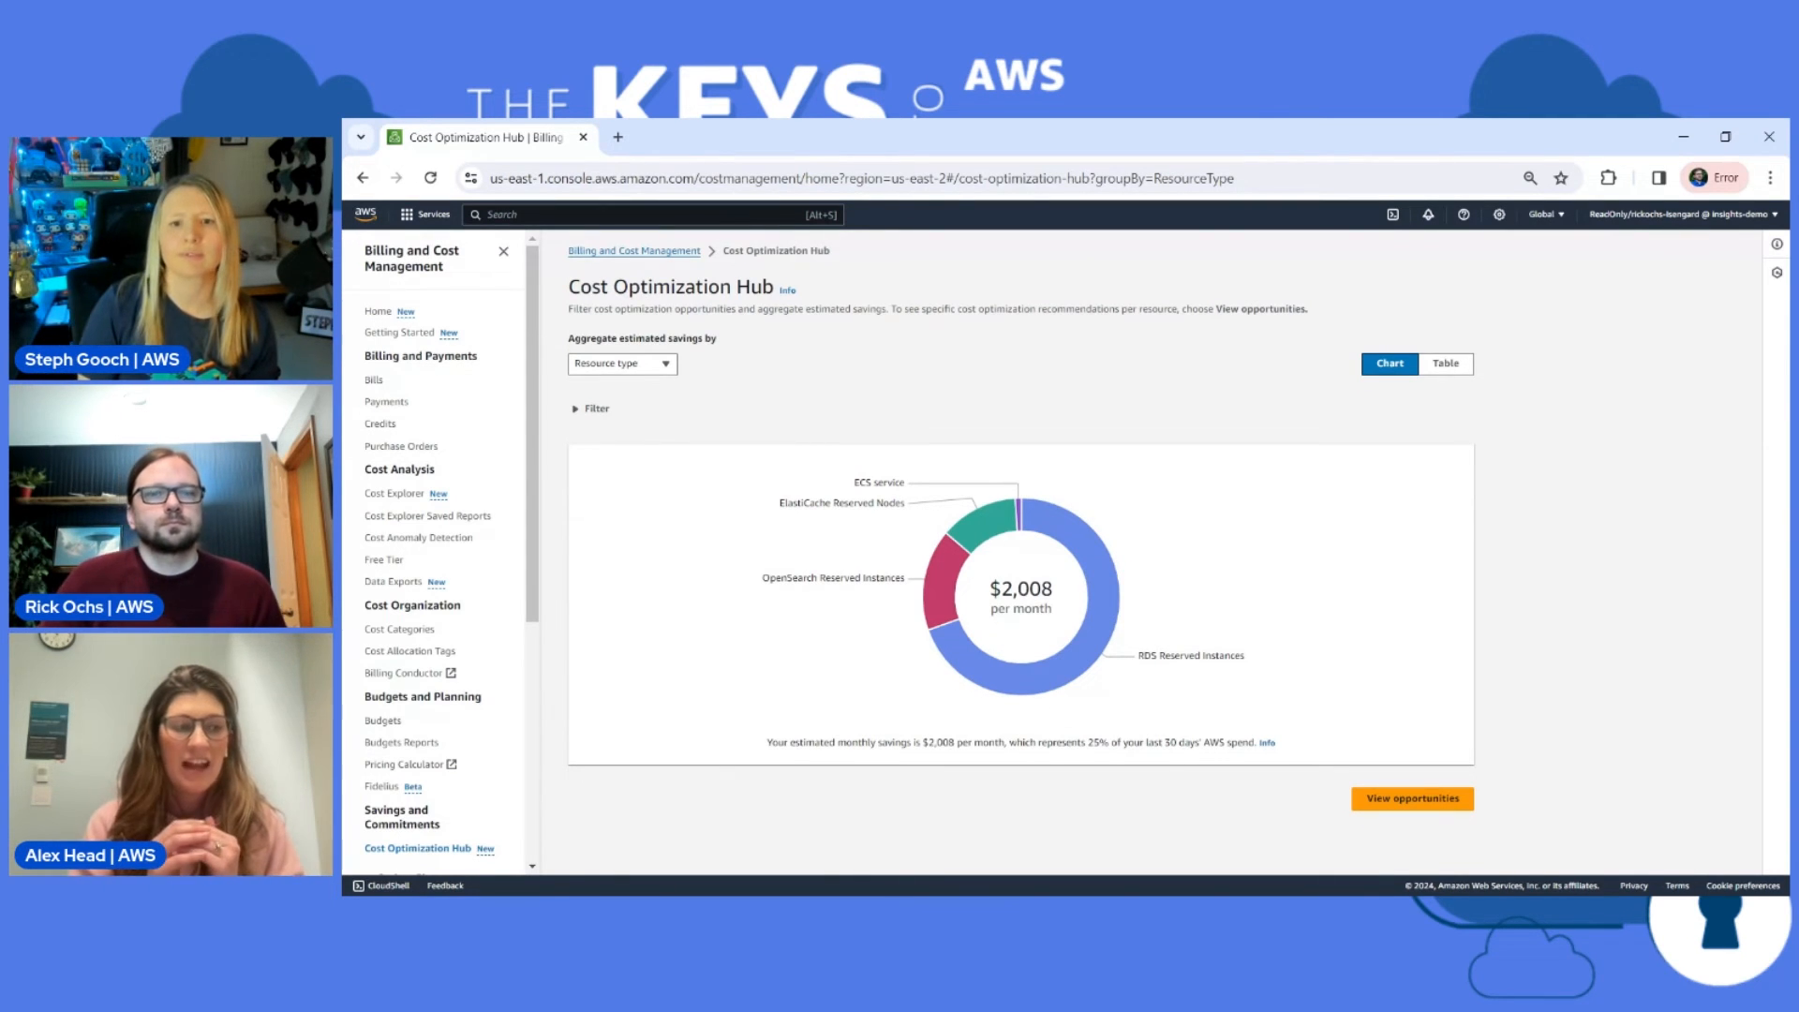
left_click(622, 364)
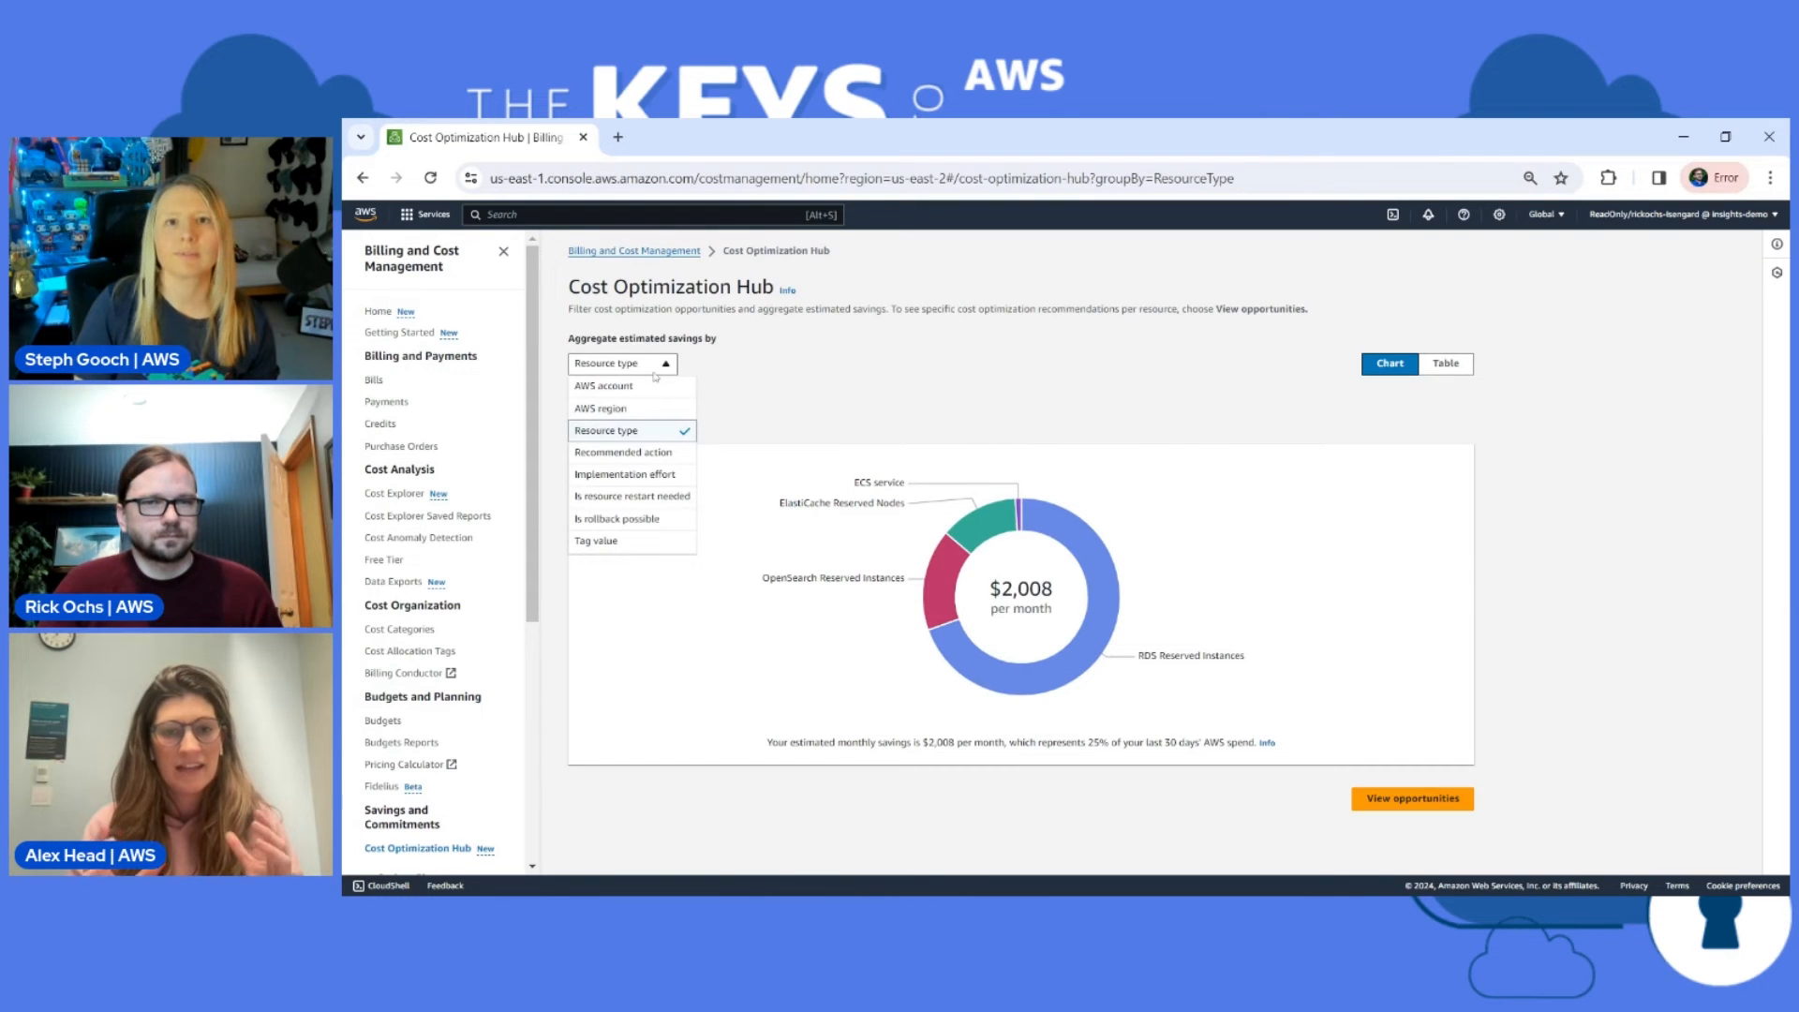
mouse_move(625, 451)
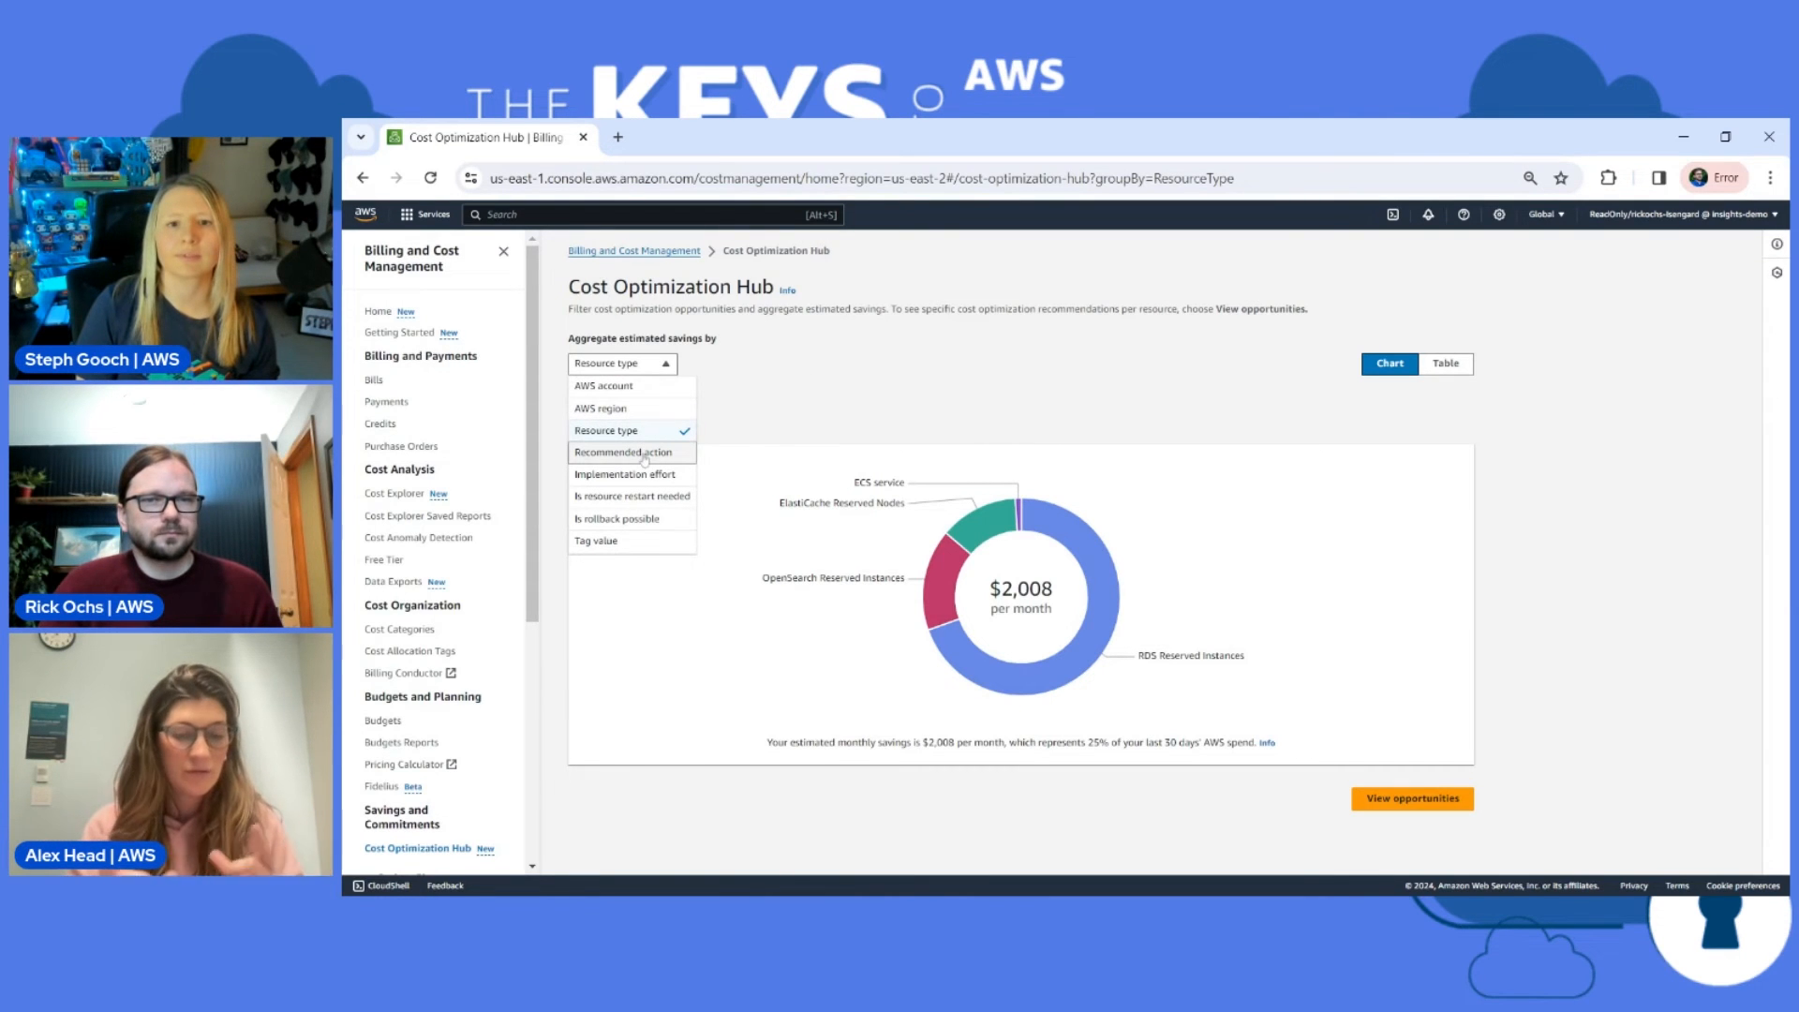
left_click(627, 451)
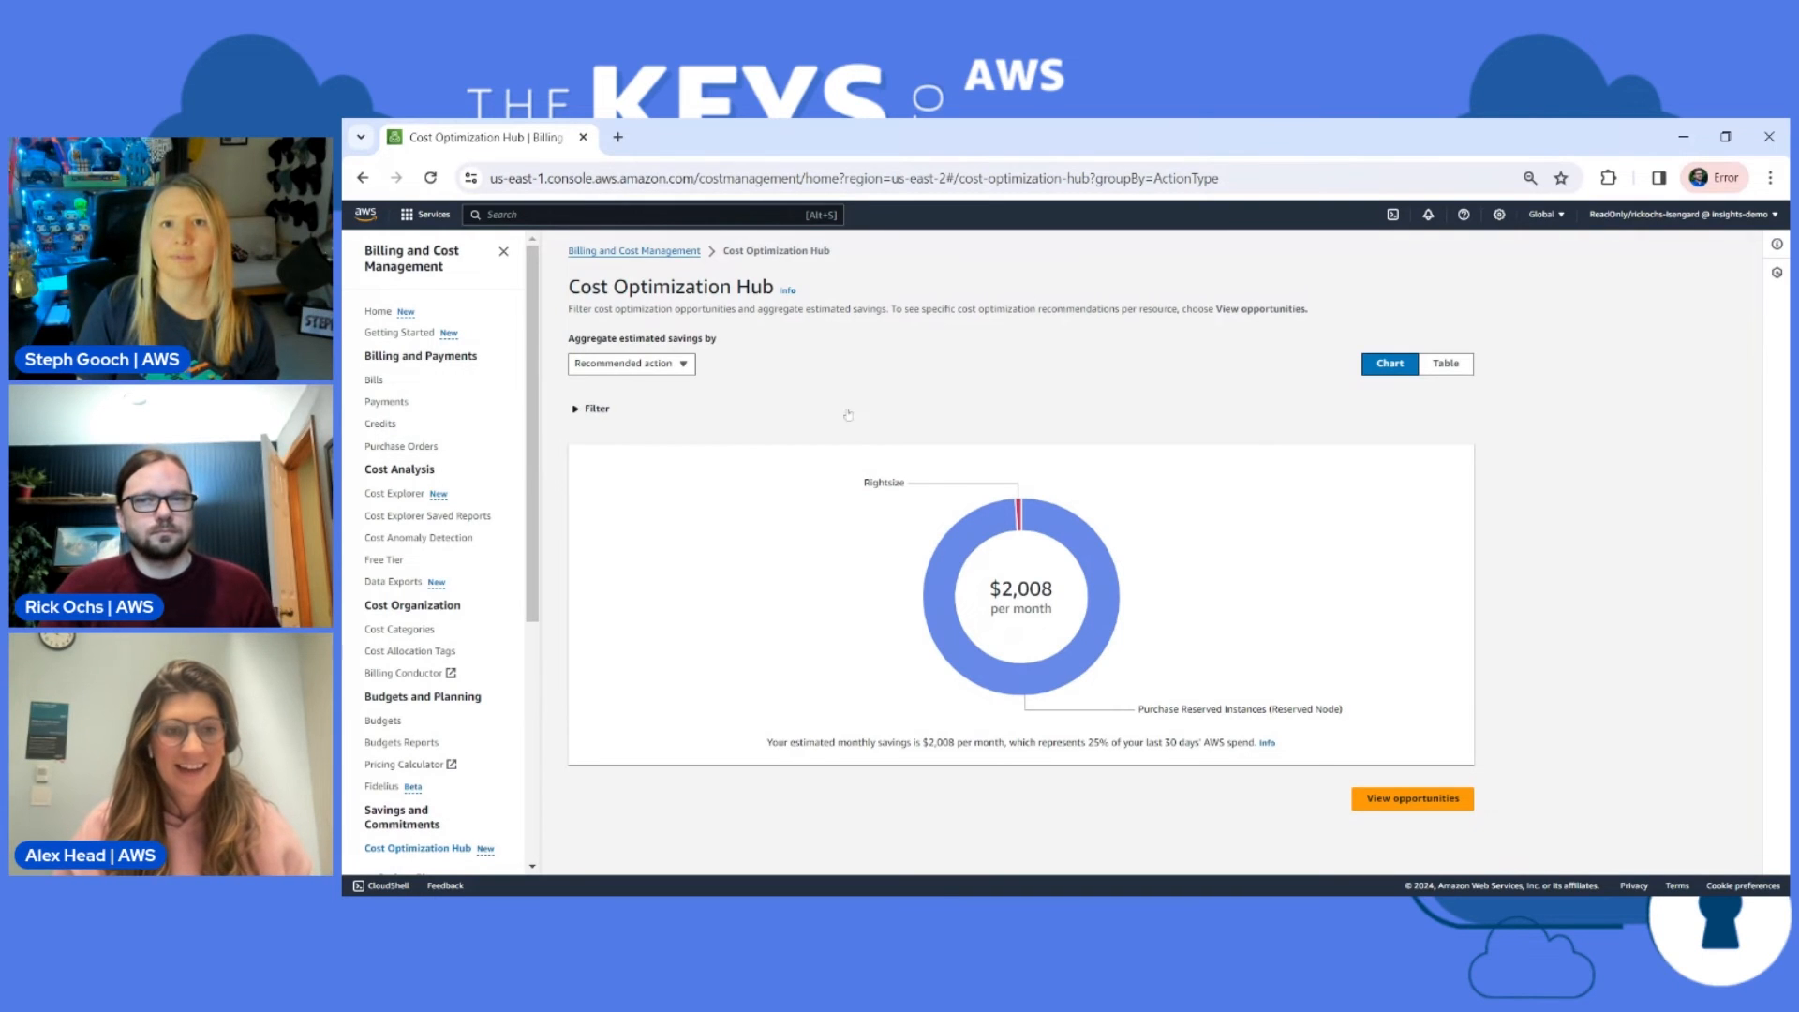
left_click(1445, 363)
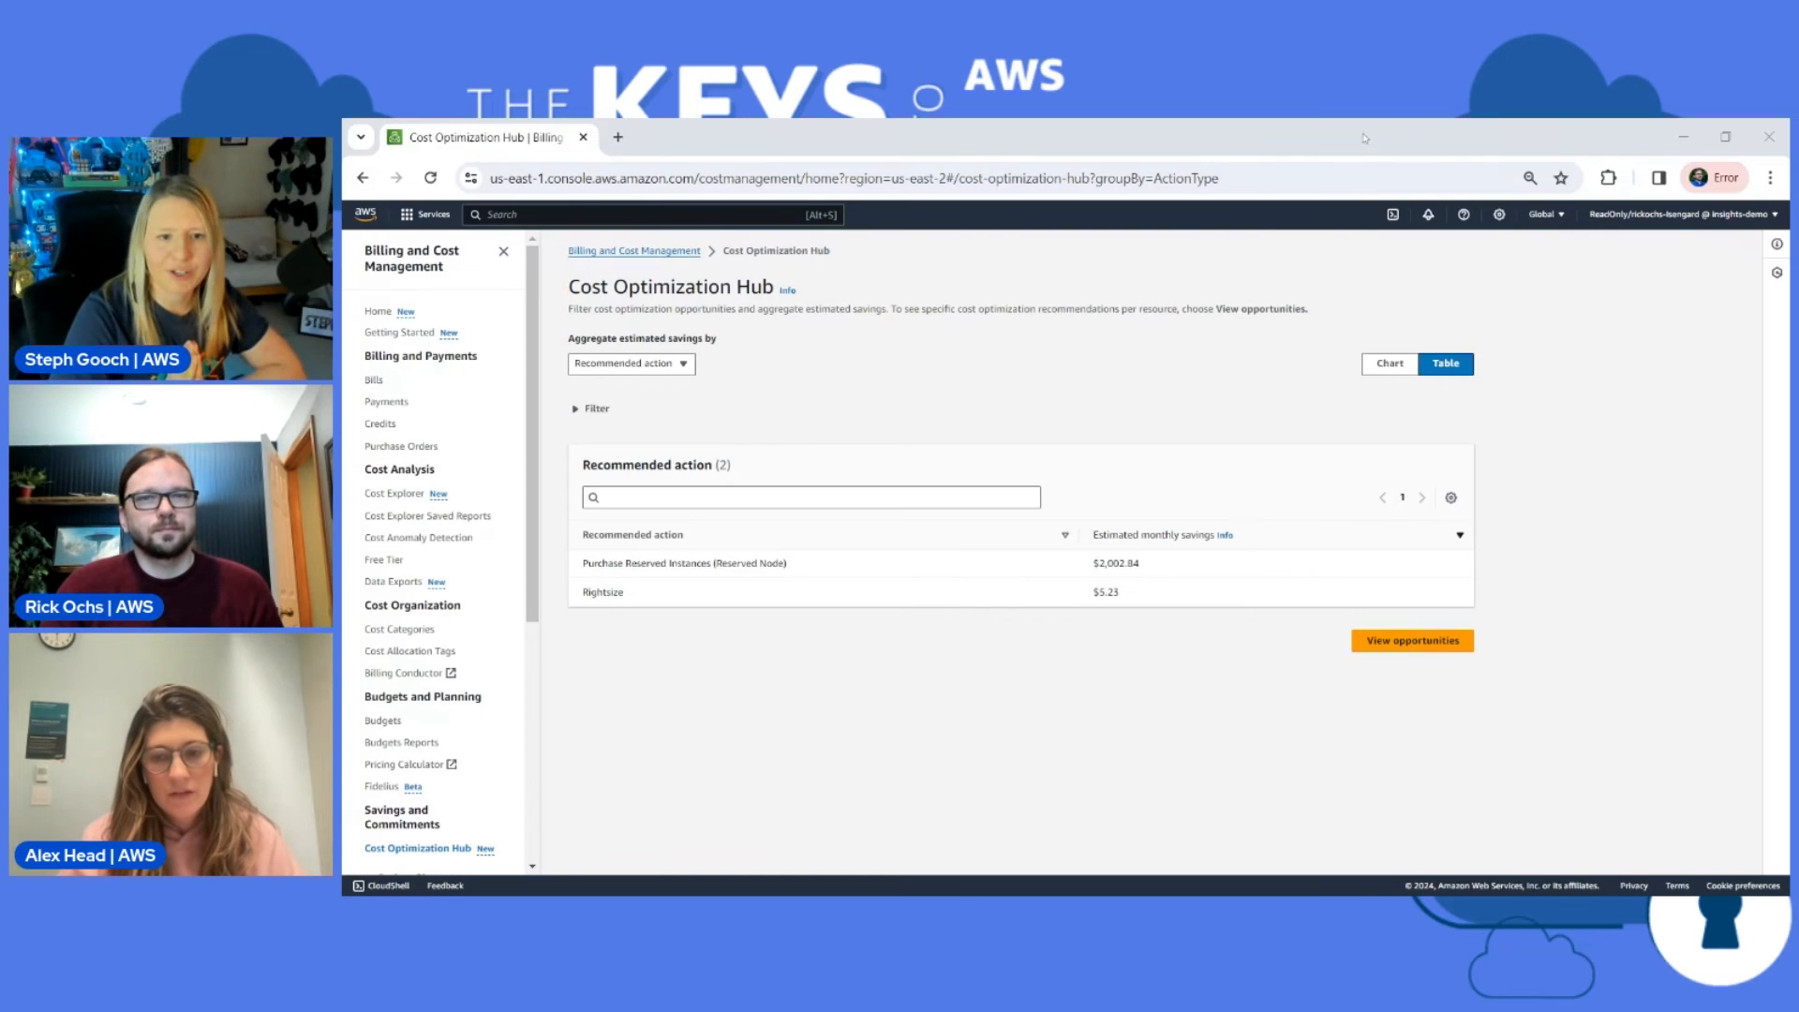
mouse_move(865, 405)
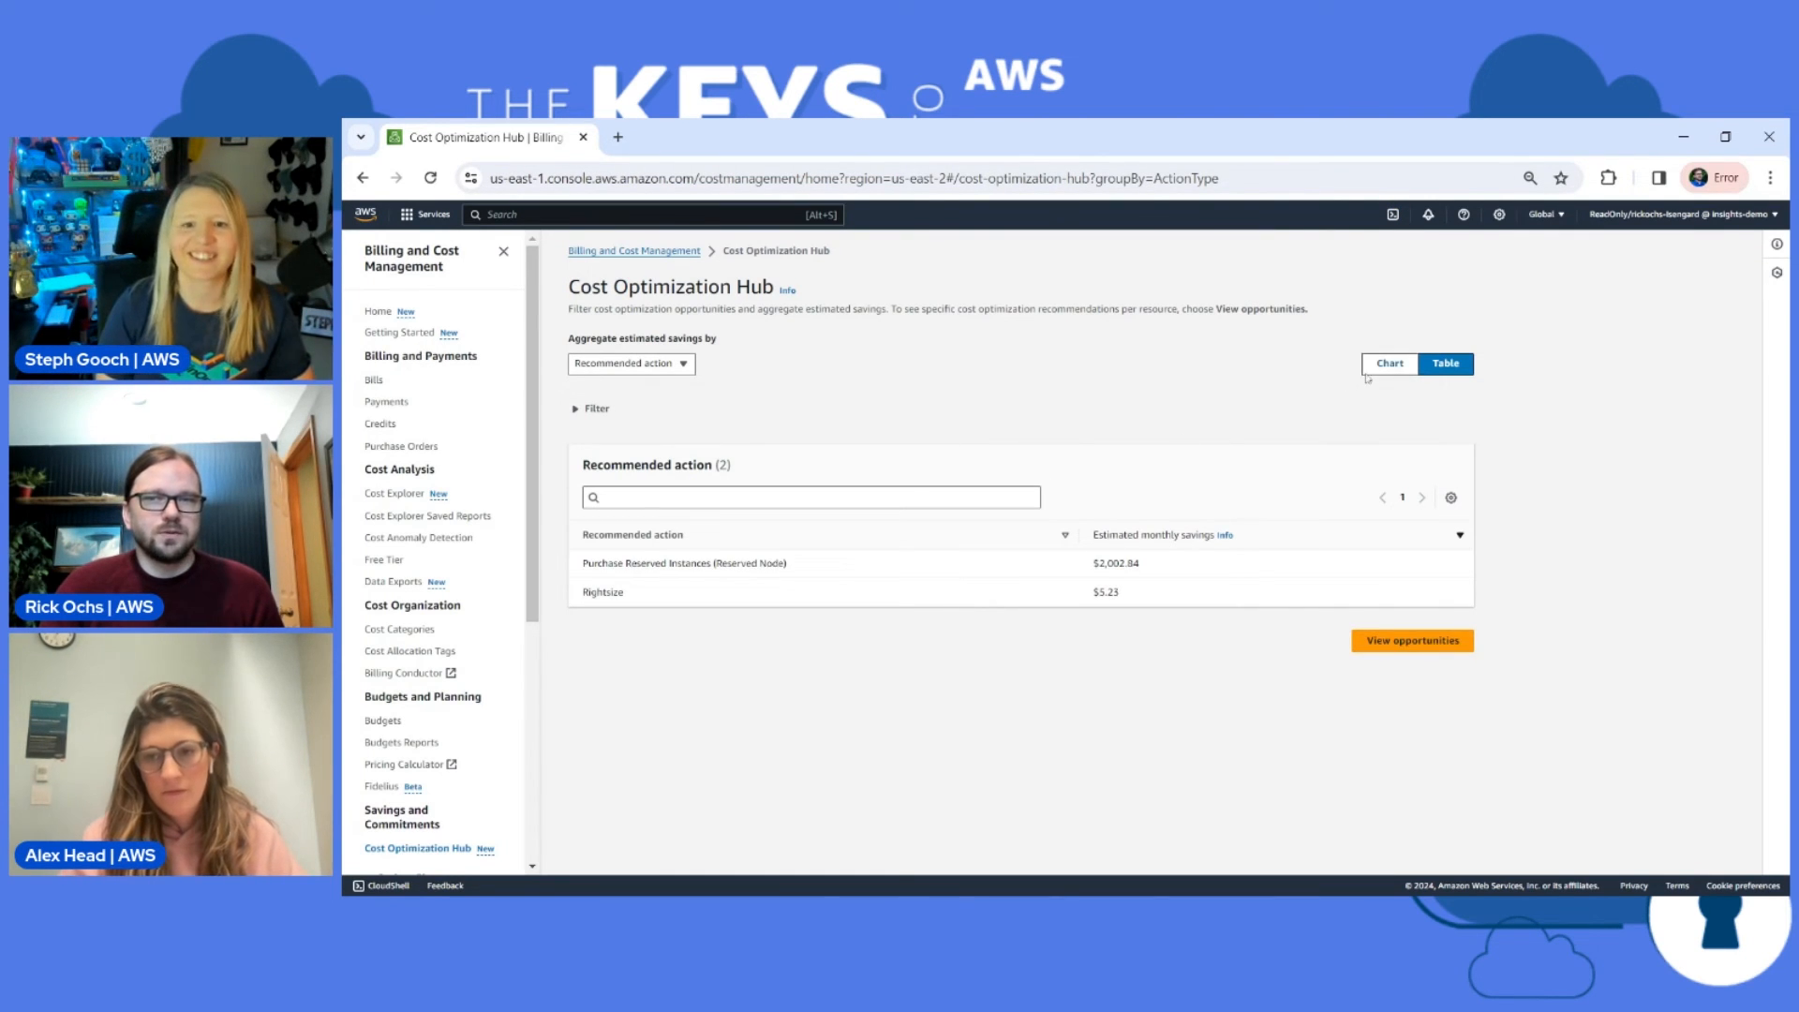
Step: Restore the savings donut chart and expand the filters for accounts, regions, resource types and tags
left_click(1388, 364)
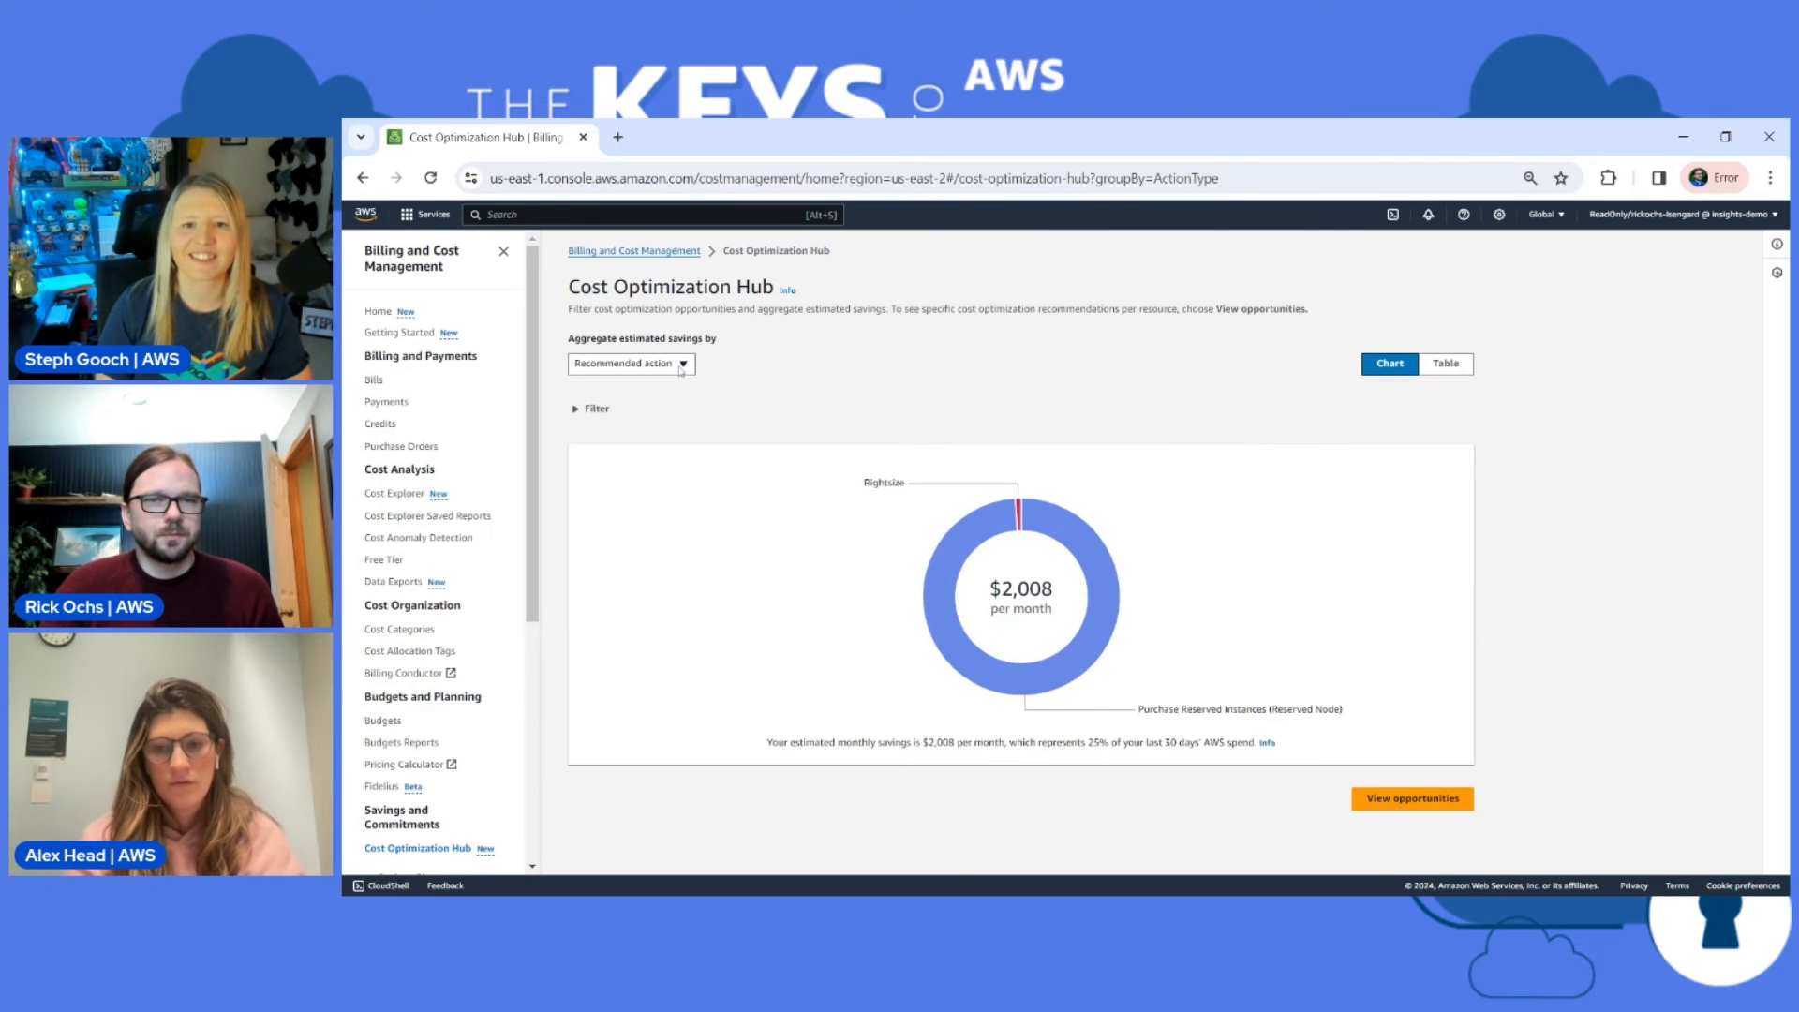
left_click(592, 409)
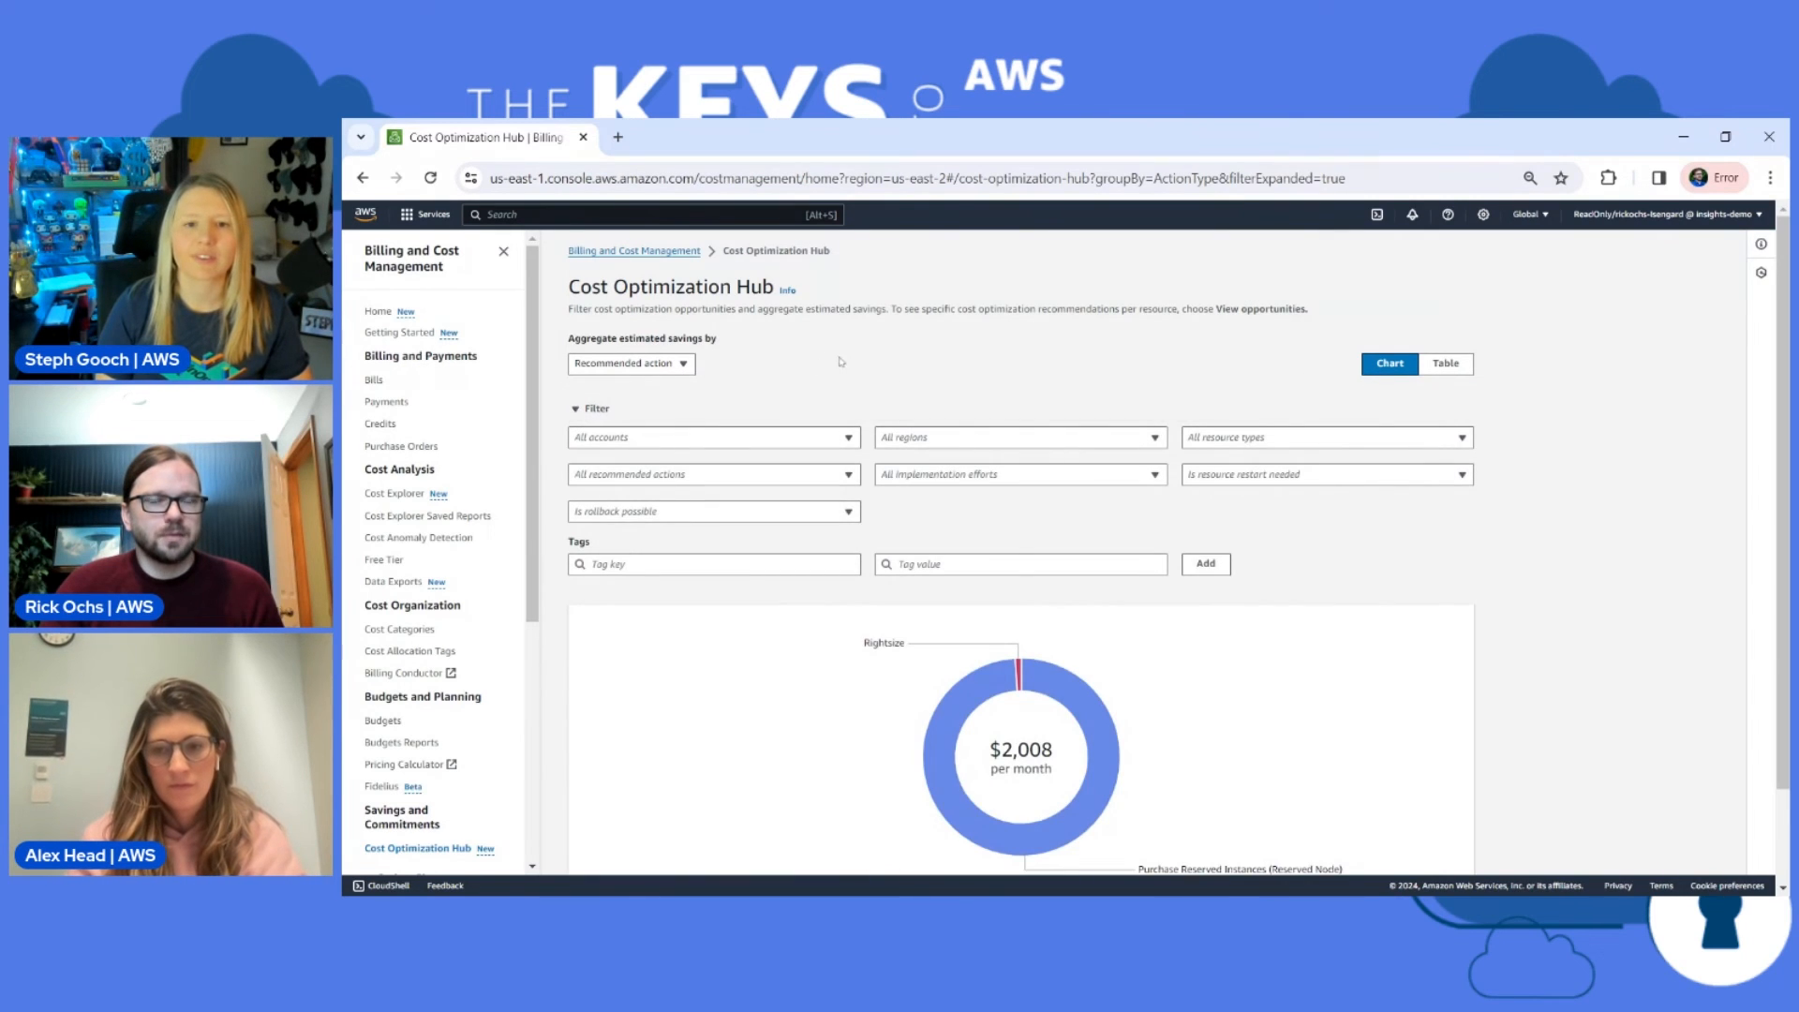
scroll("down", 3)
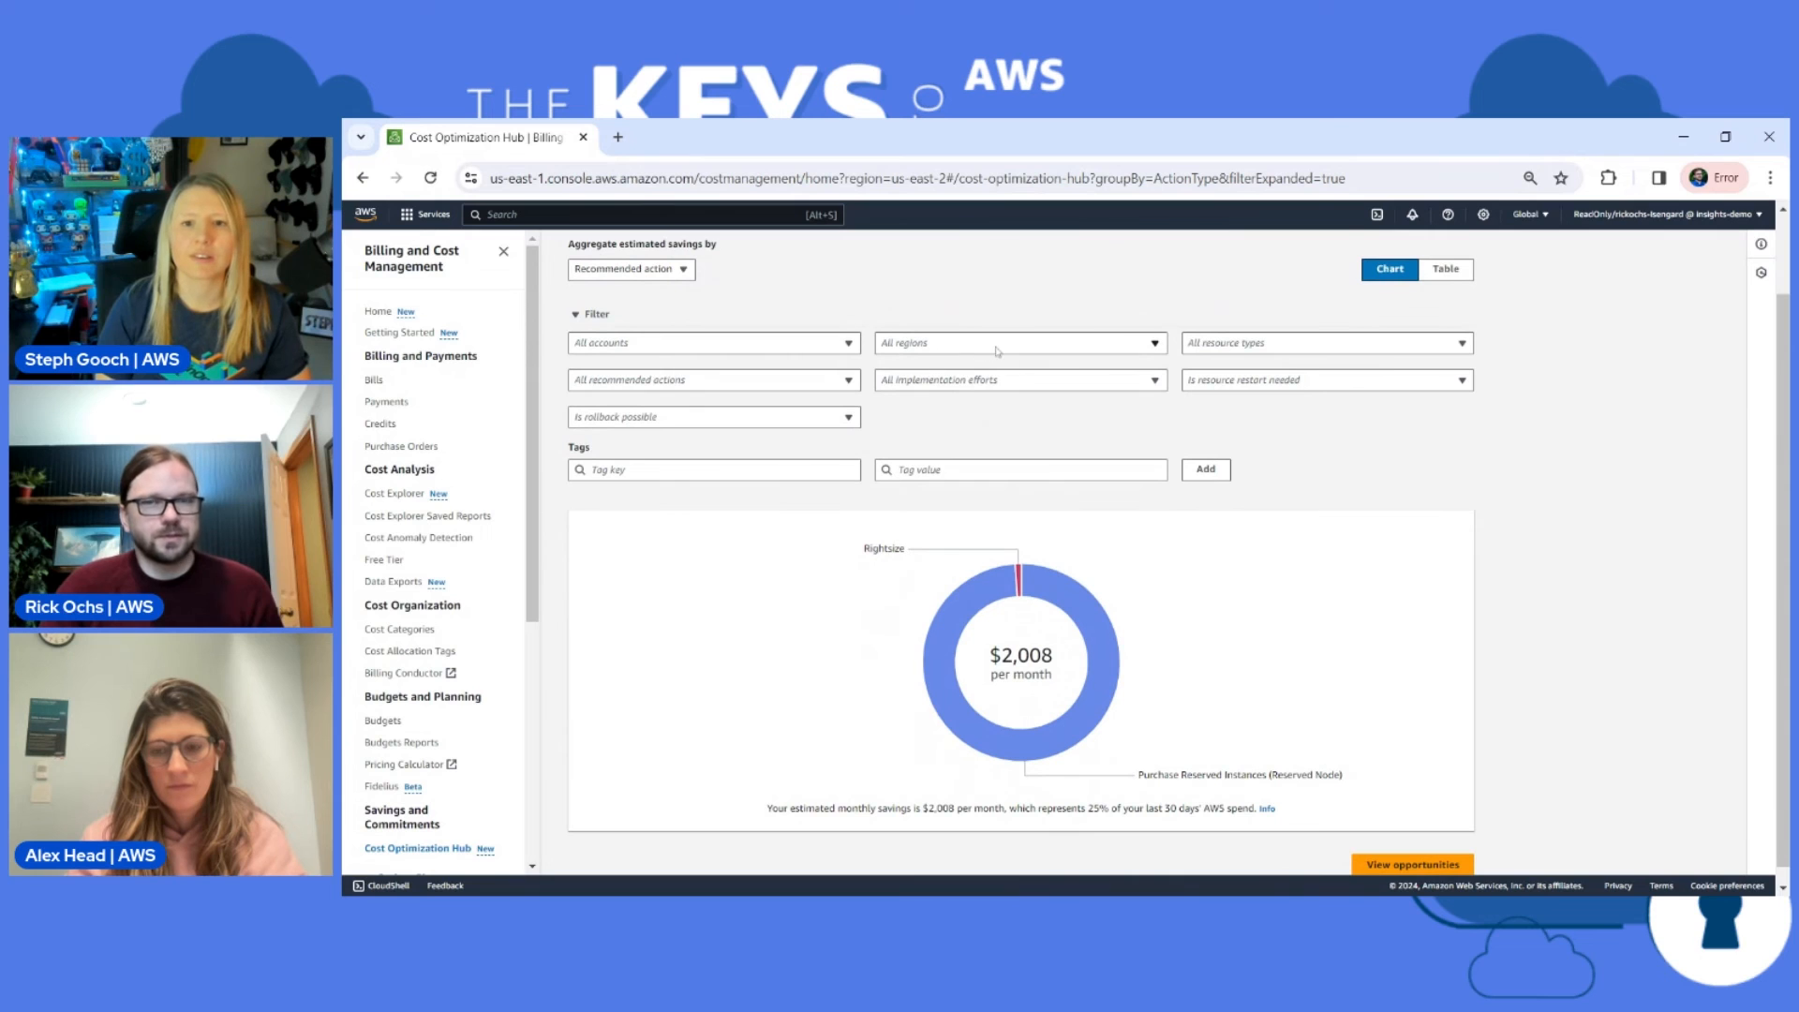
mouse_move(1064, 434)
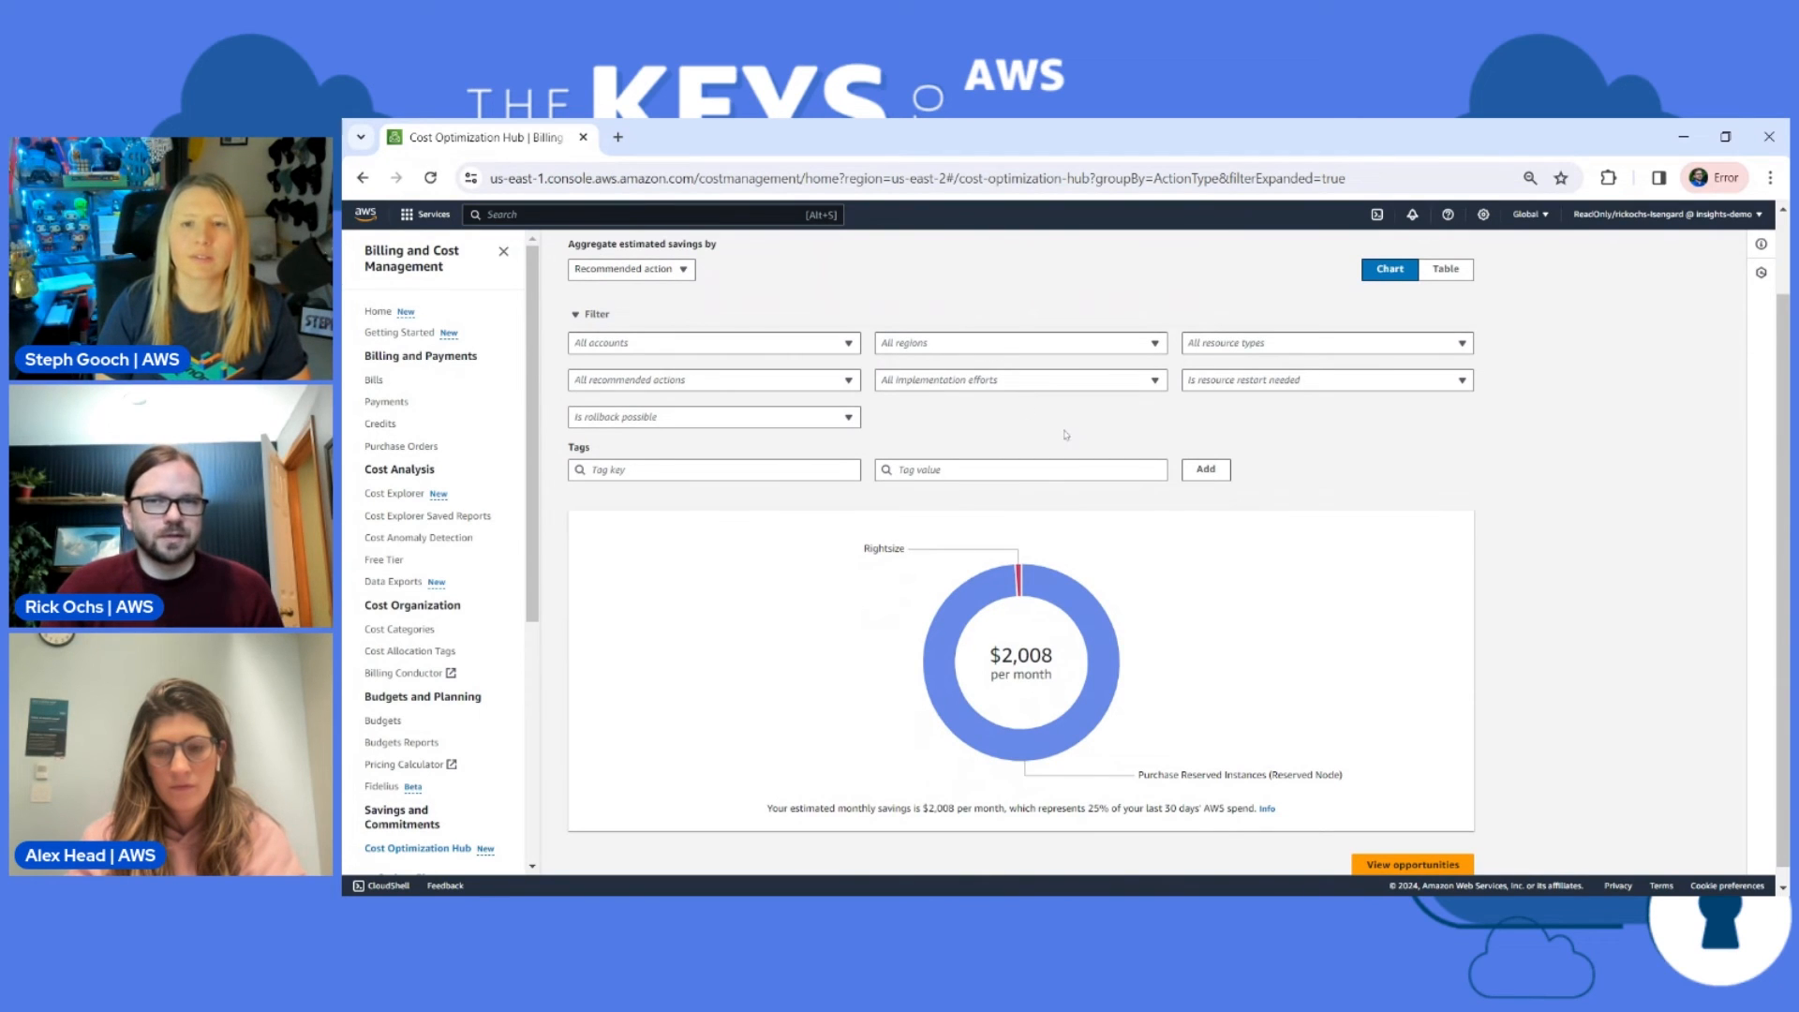
left_click(712, 469)
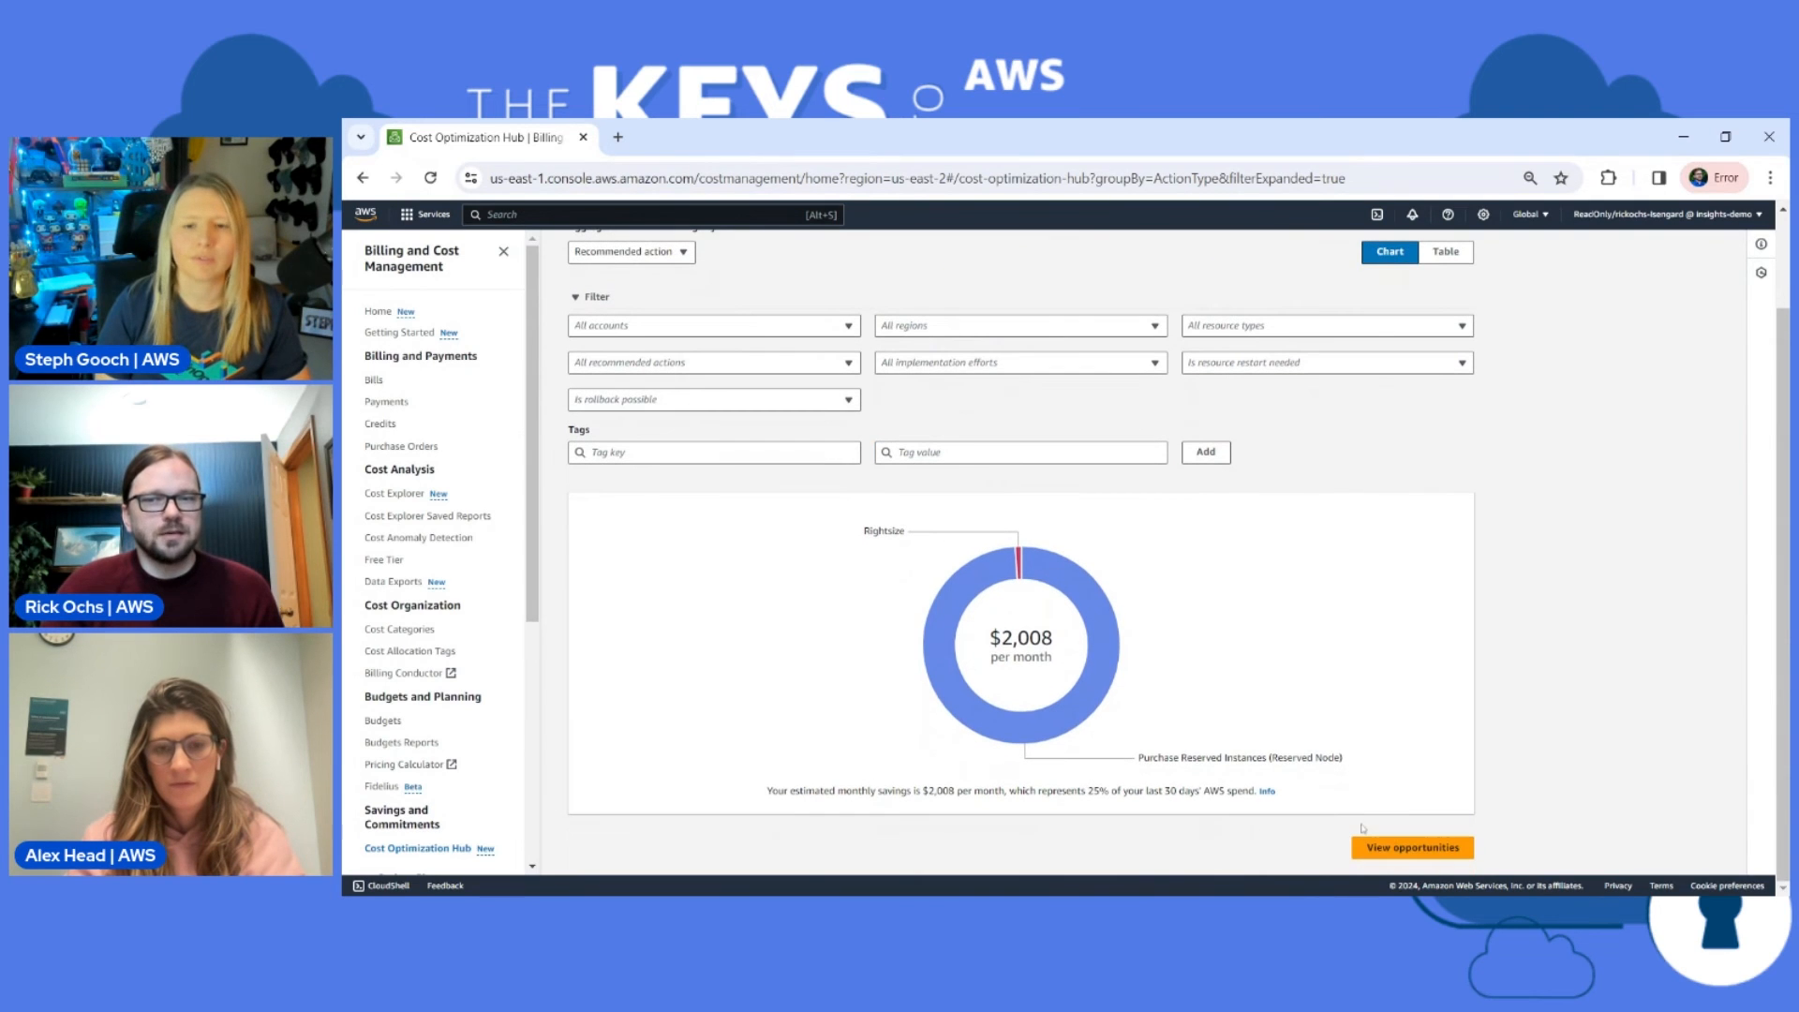
Step: Open the Savings opportunities list of nine resources ranked by estimated monthly savings
left_click(1411, 847)
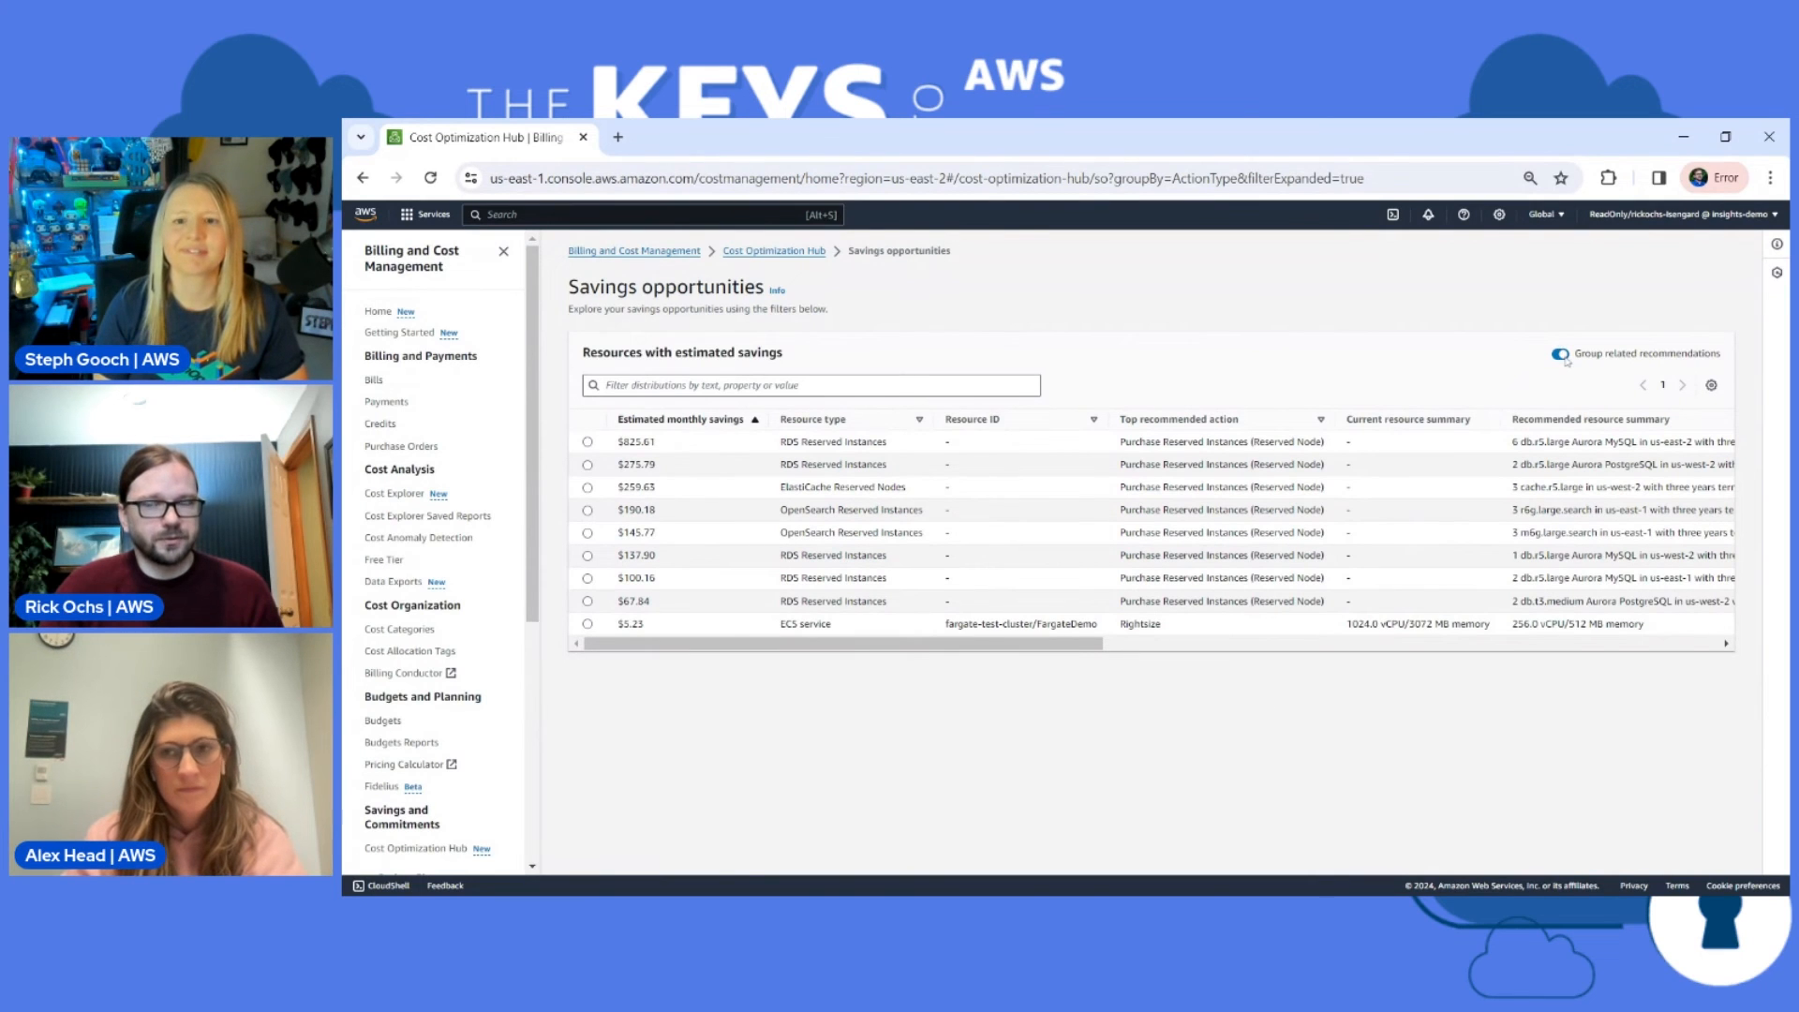
mouse_move(1477, 358)
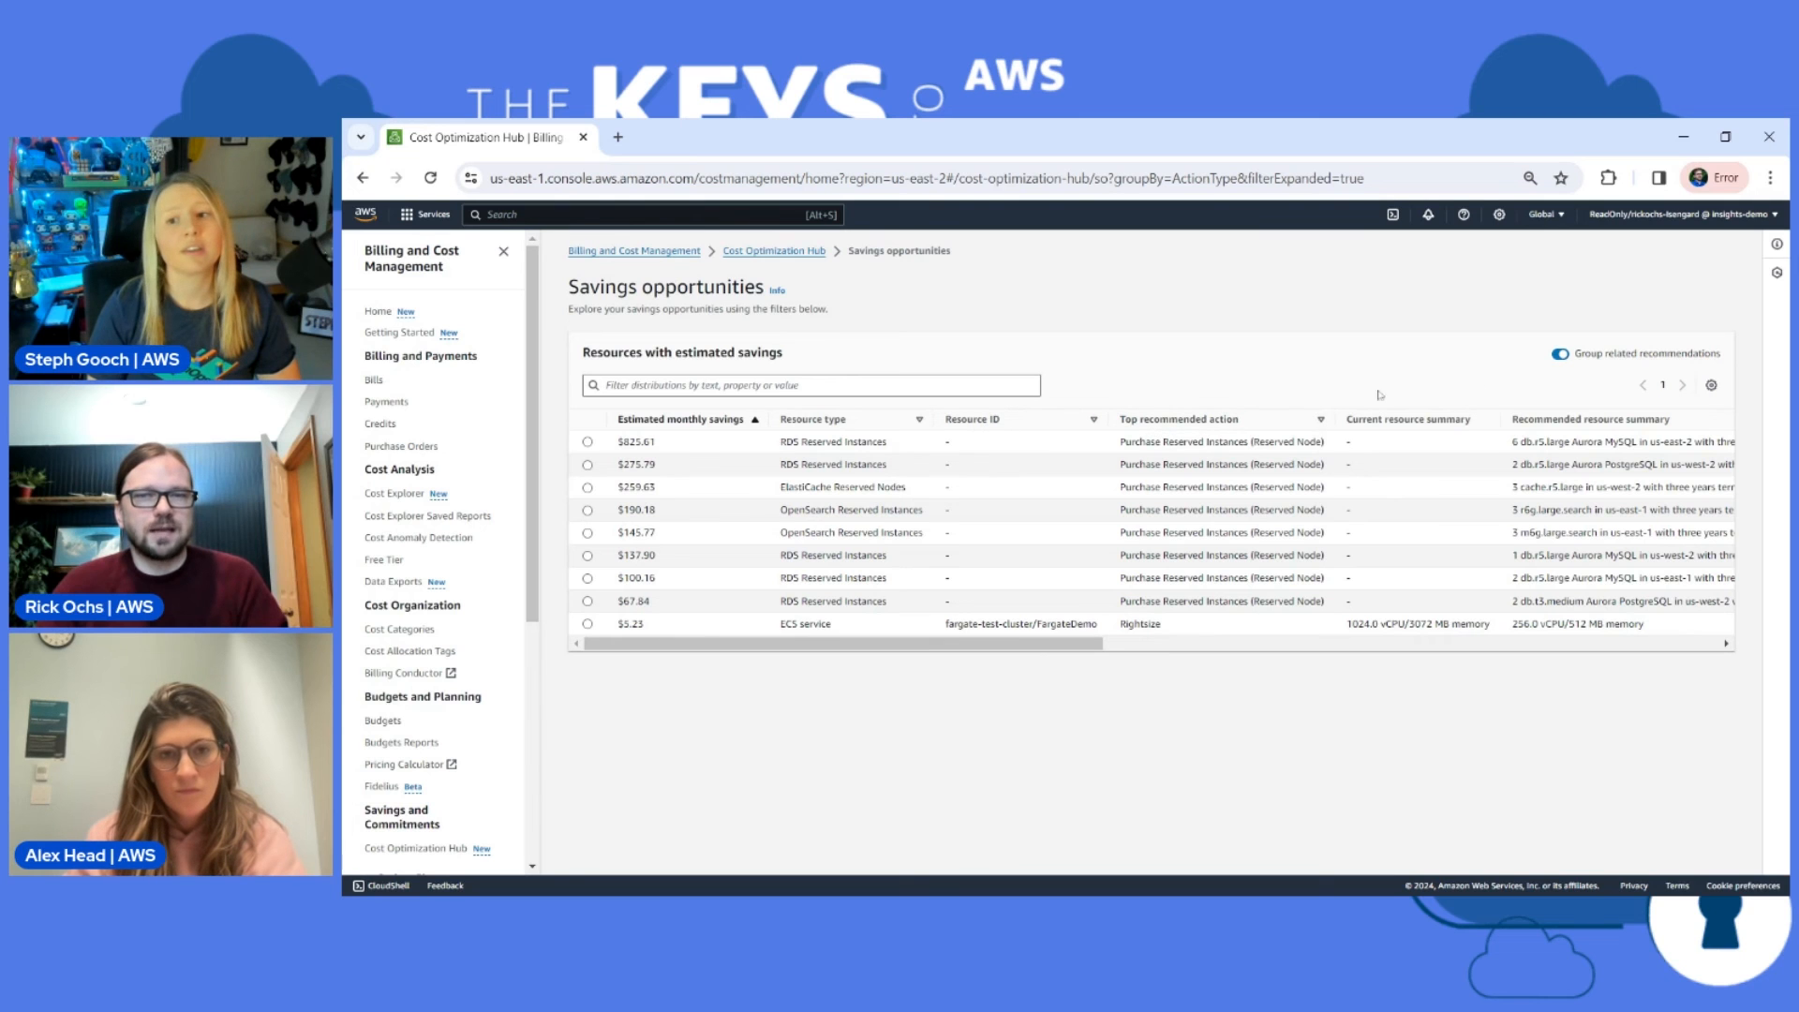
left_click(1559, 353)
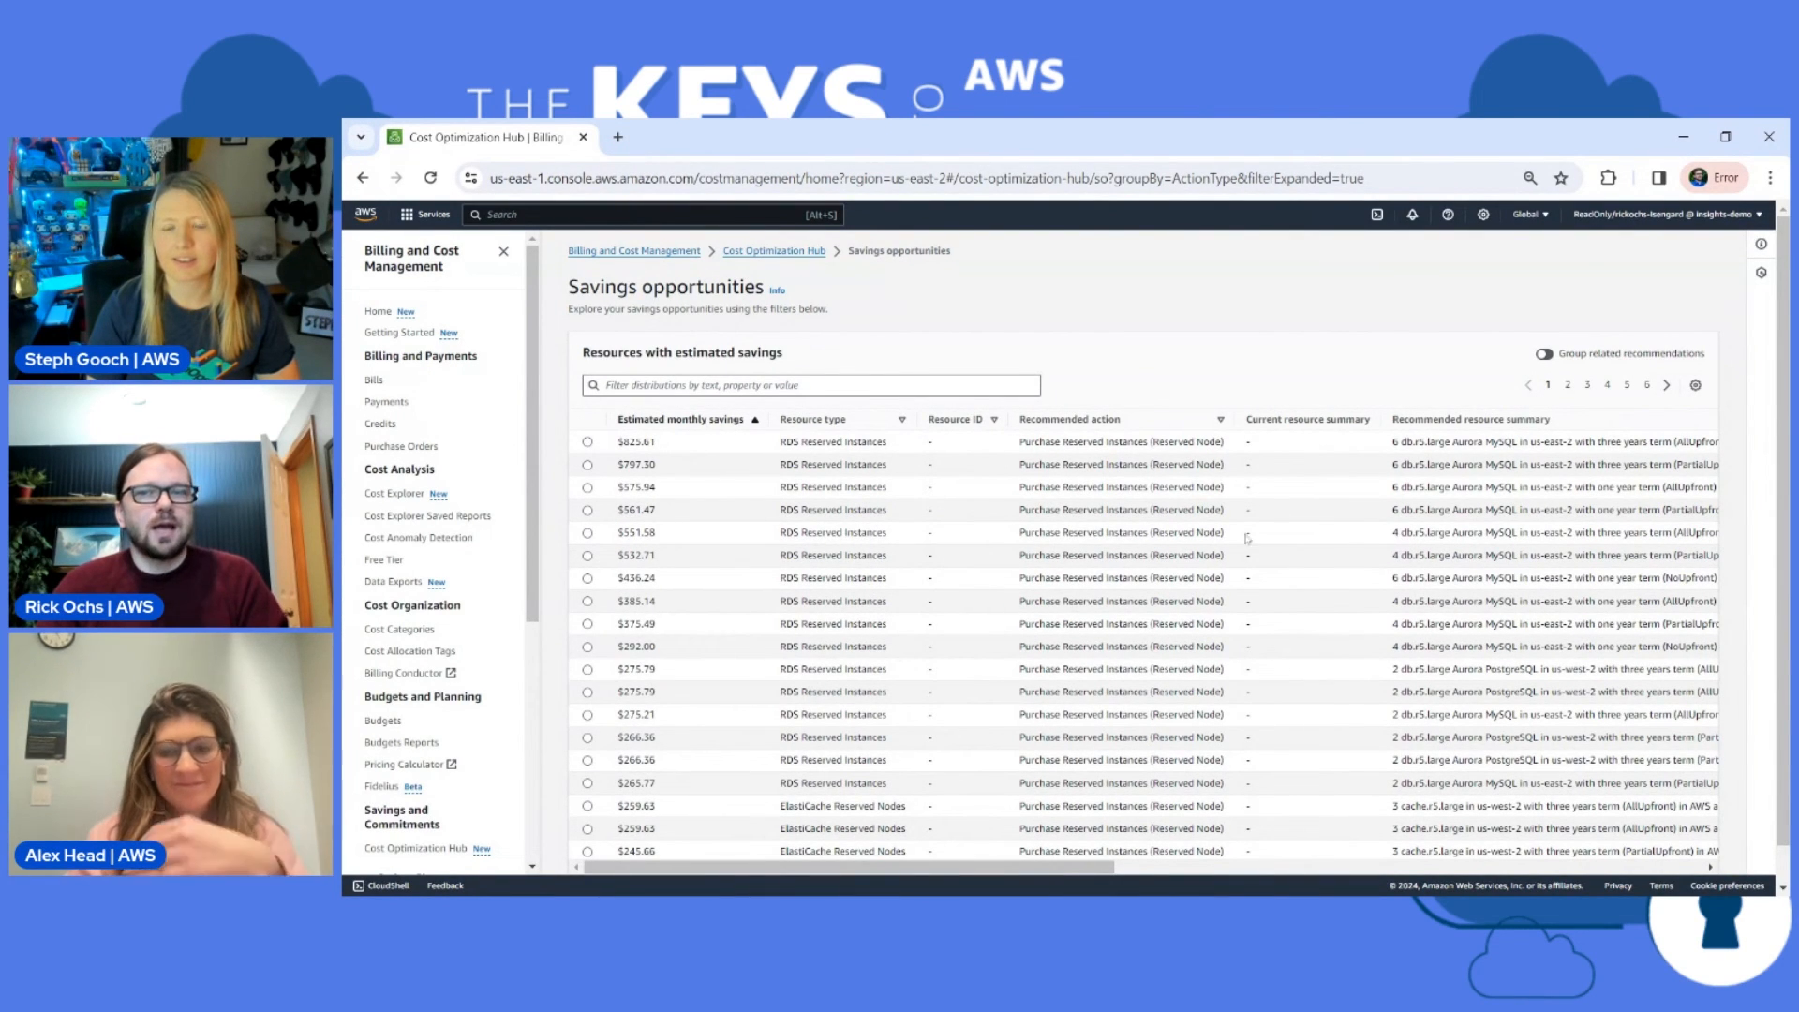
left_click(1560, 353)
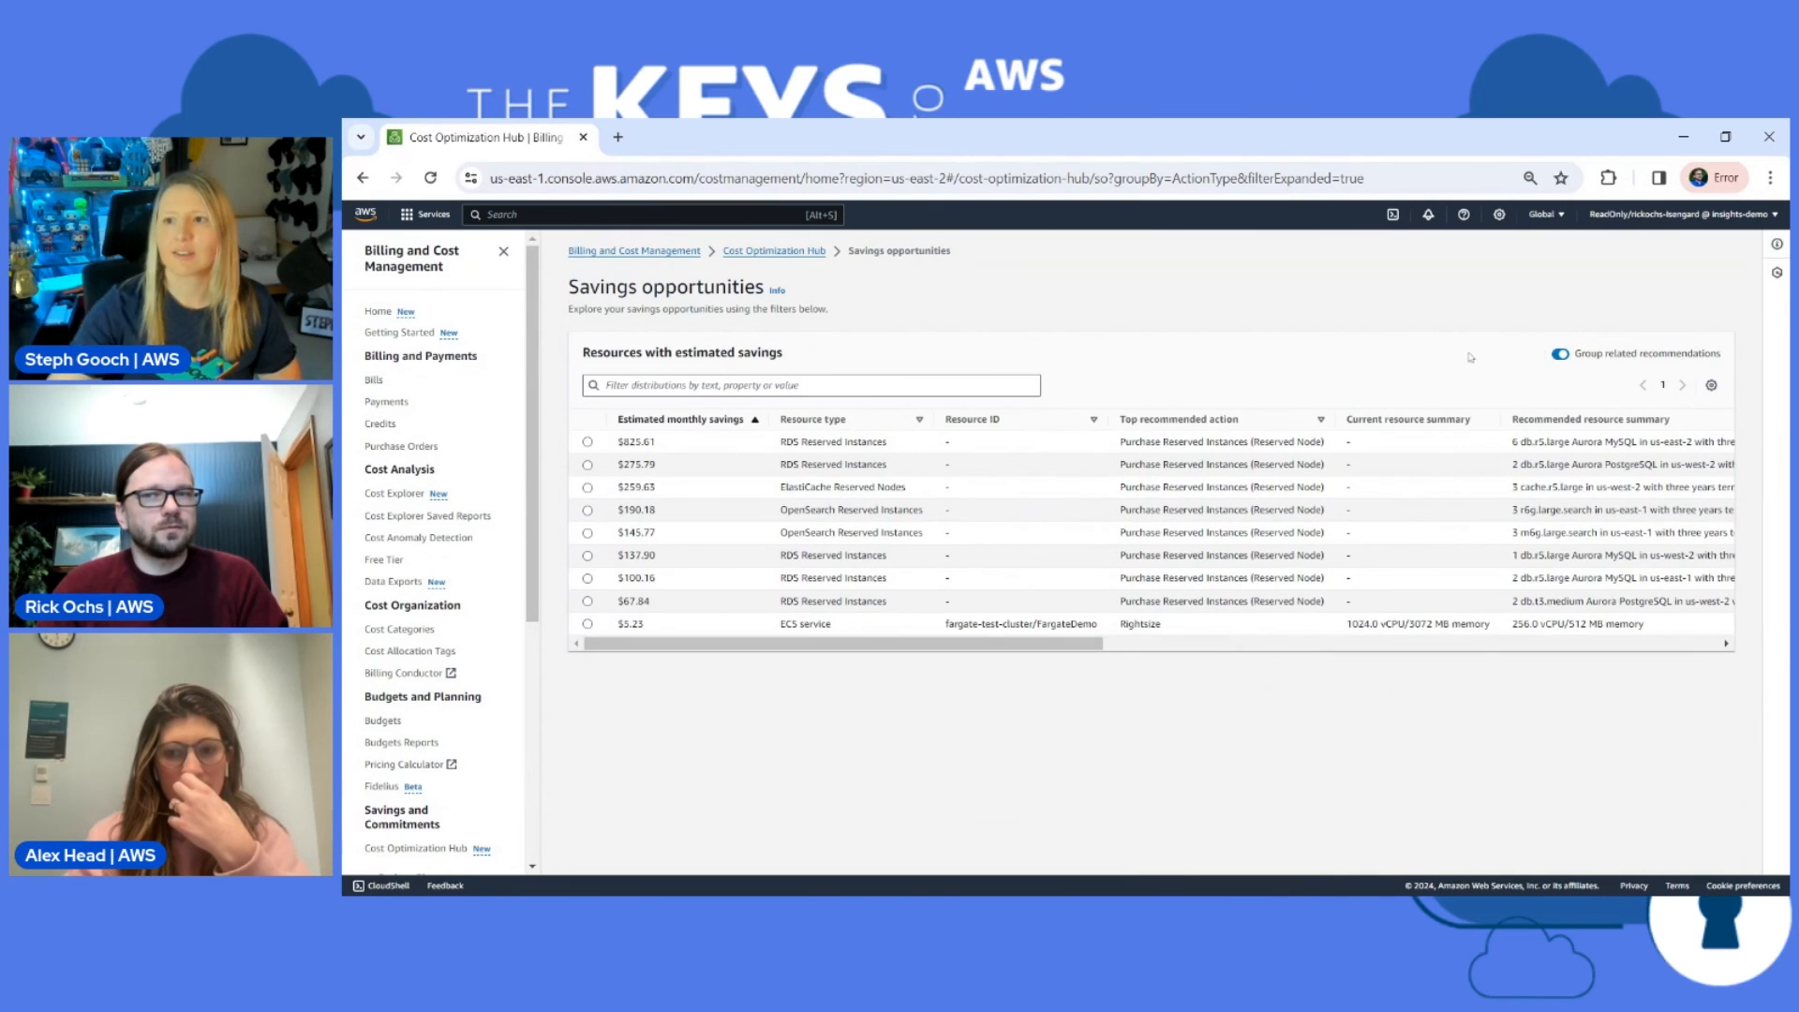
mouse_move(1395, 318)
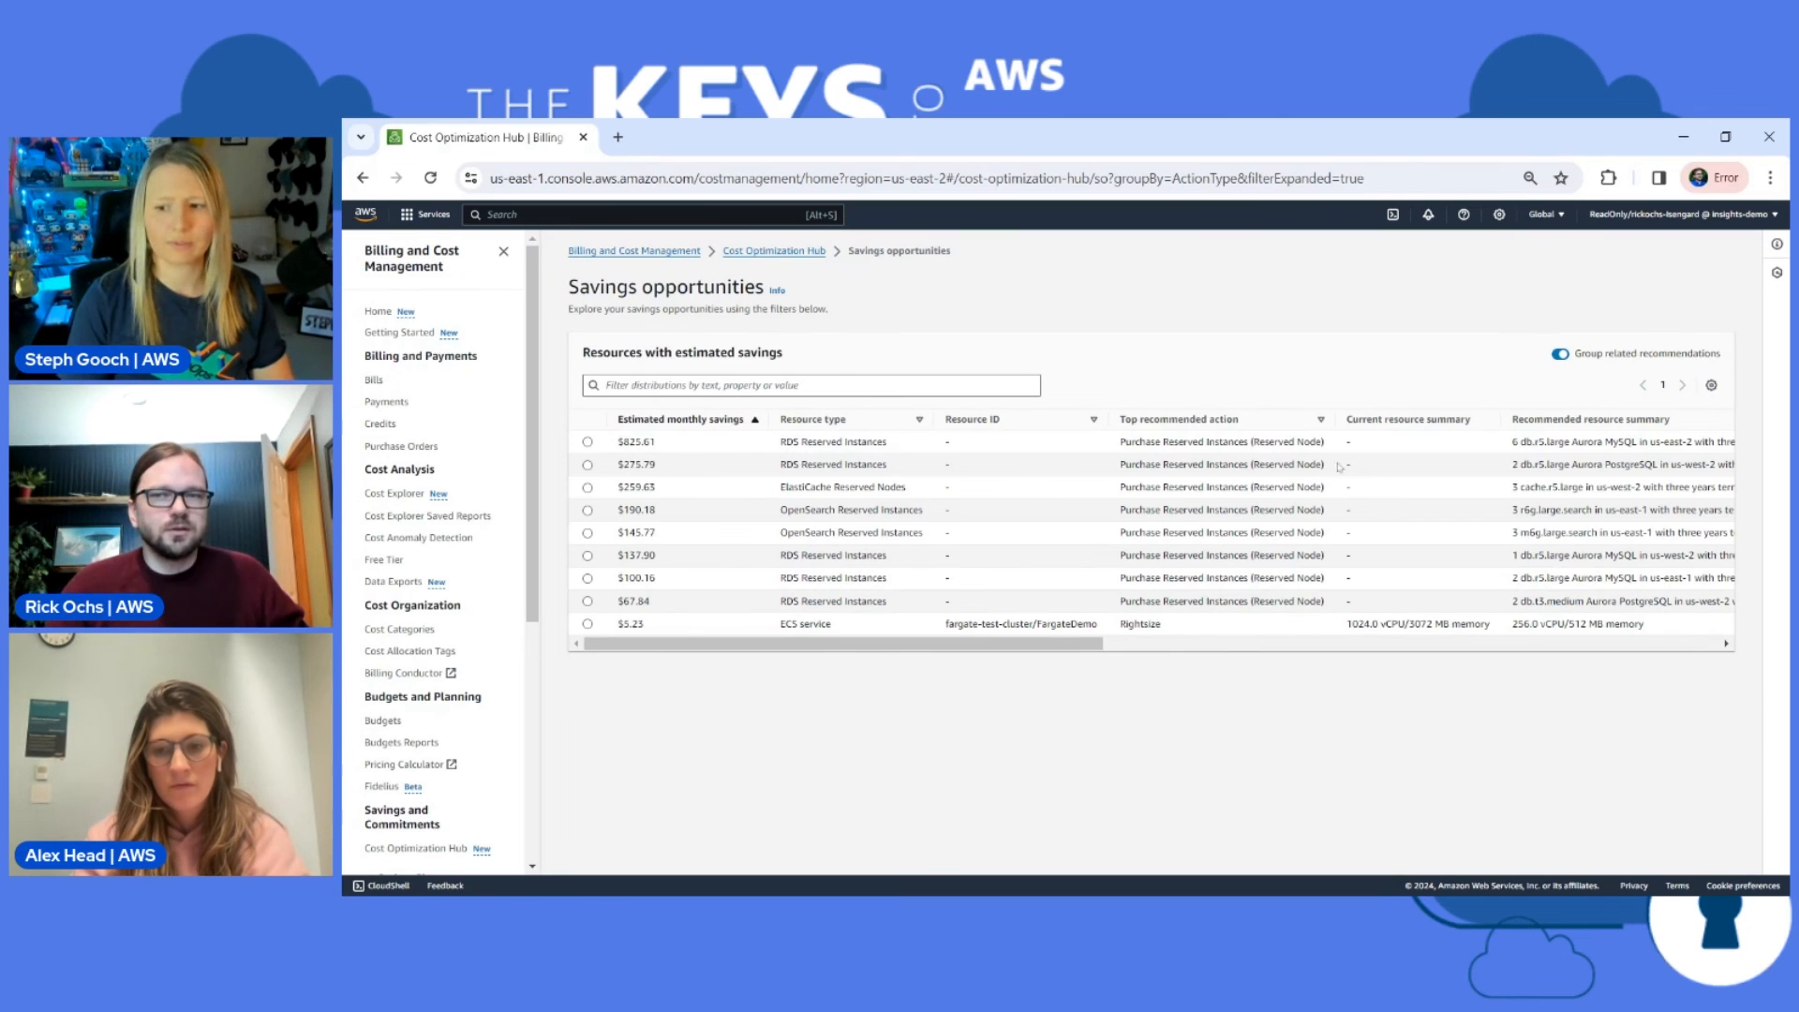
mouse_move(604, 422)
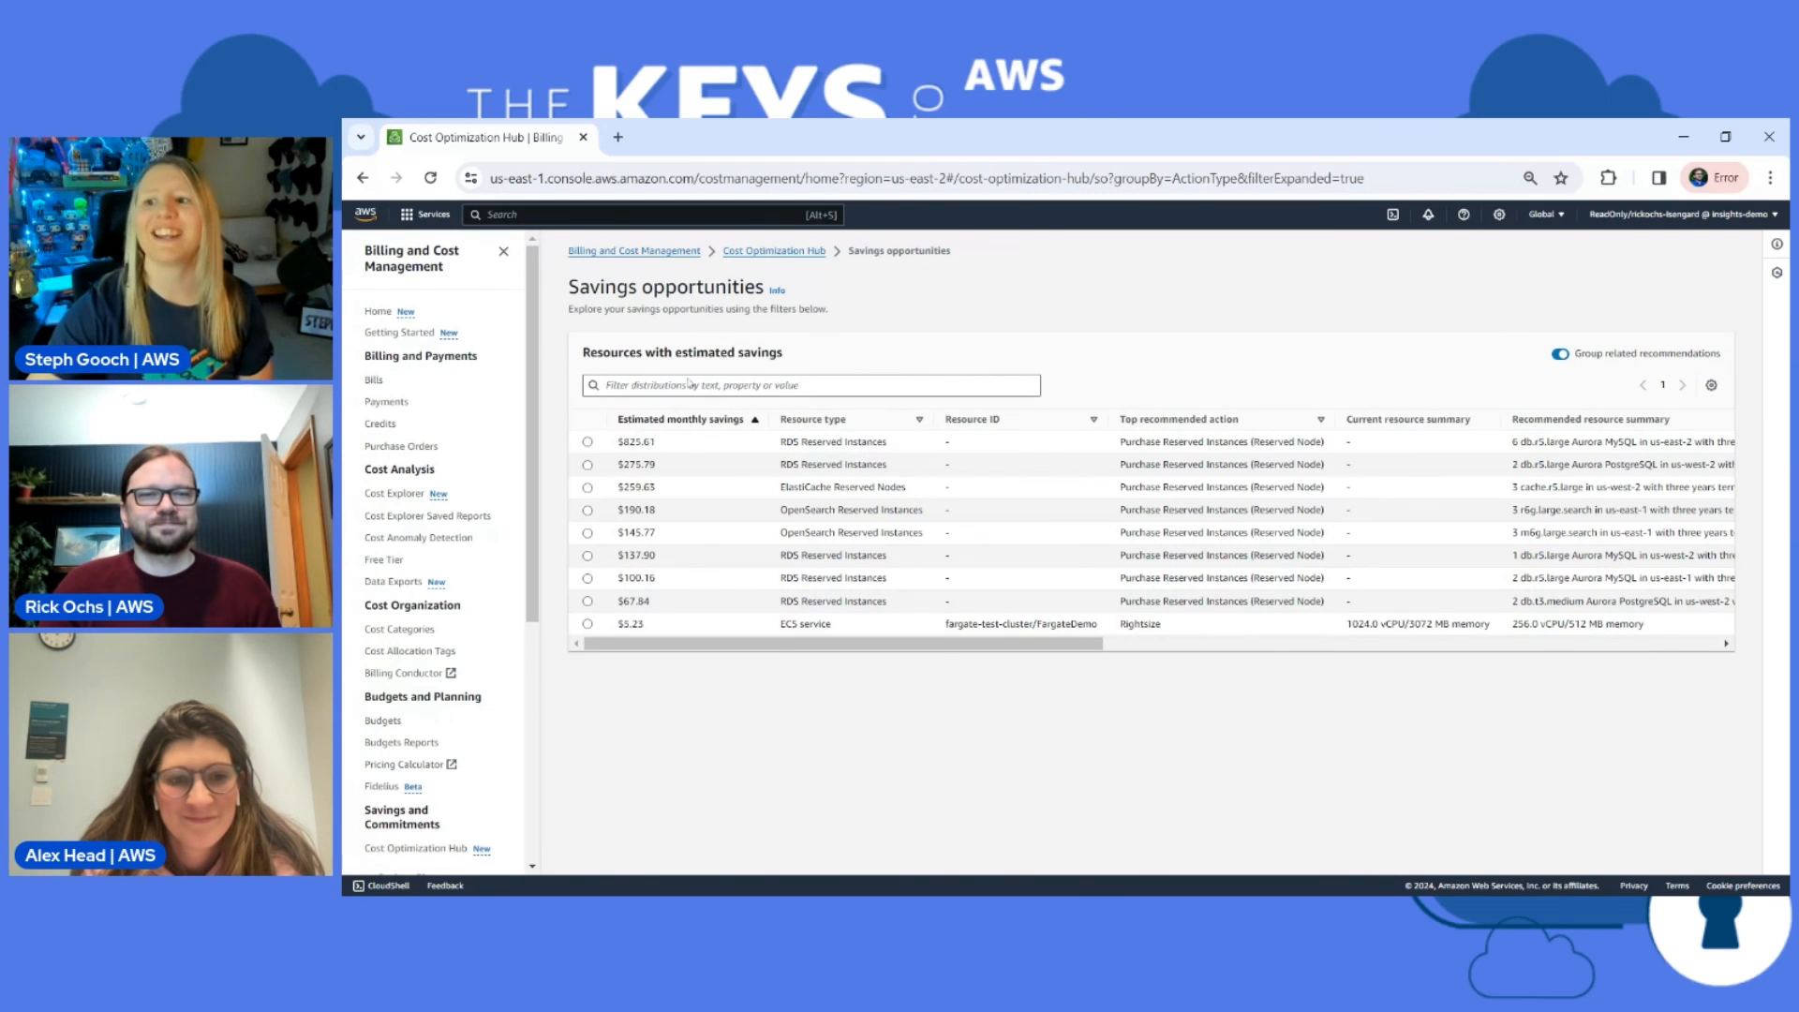
Step: Use the breadcrumb to leave Savings opportunities for the Cost Optimization Hub overview
left_click(773, 250)
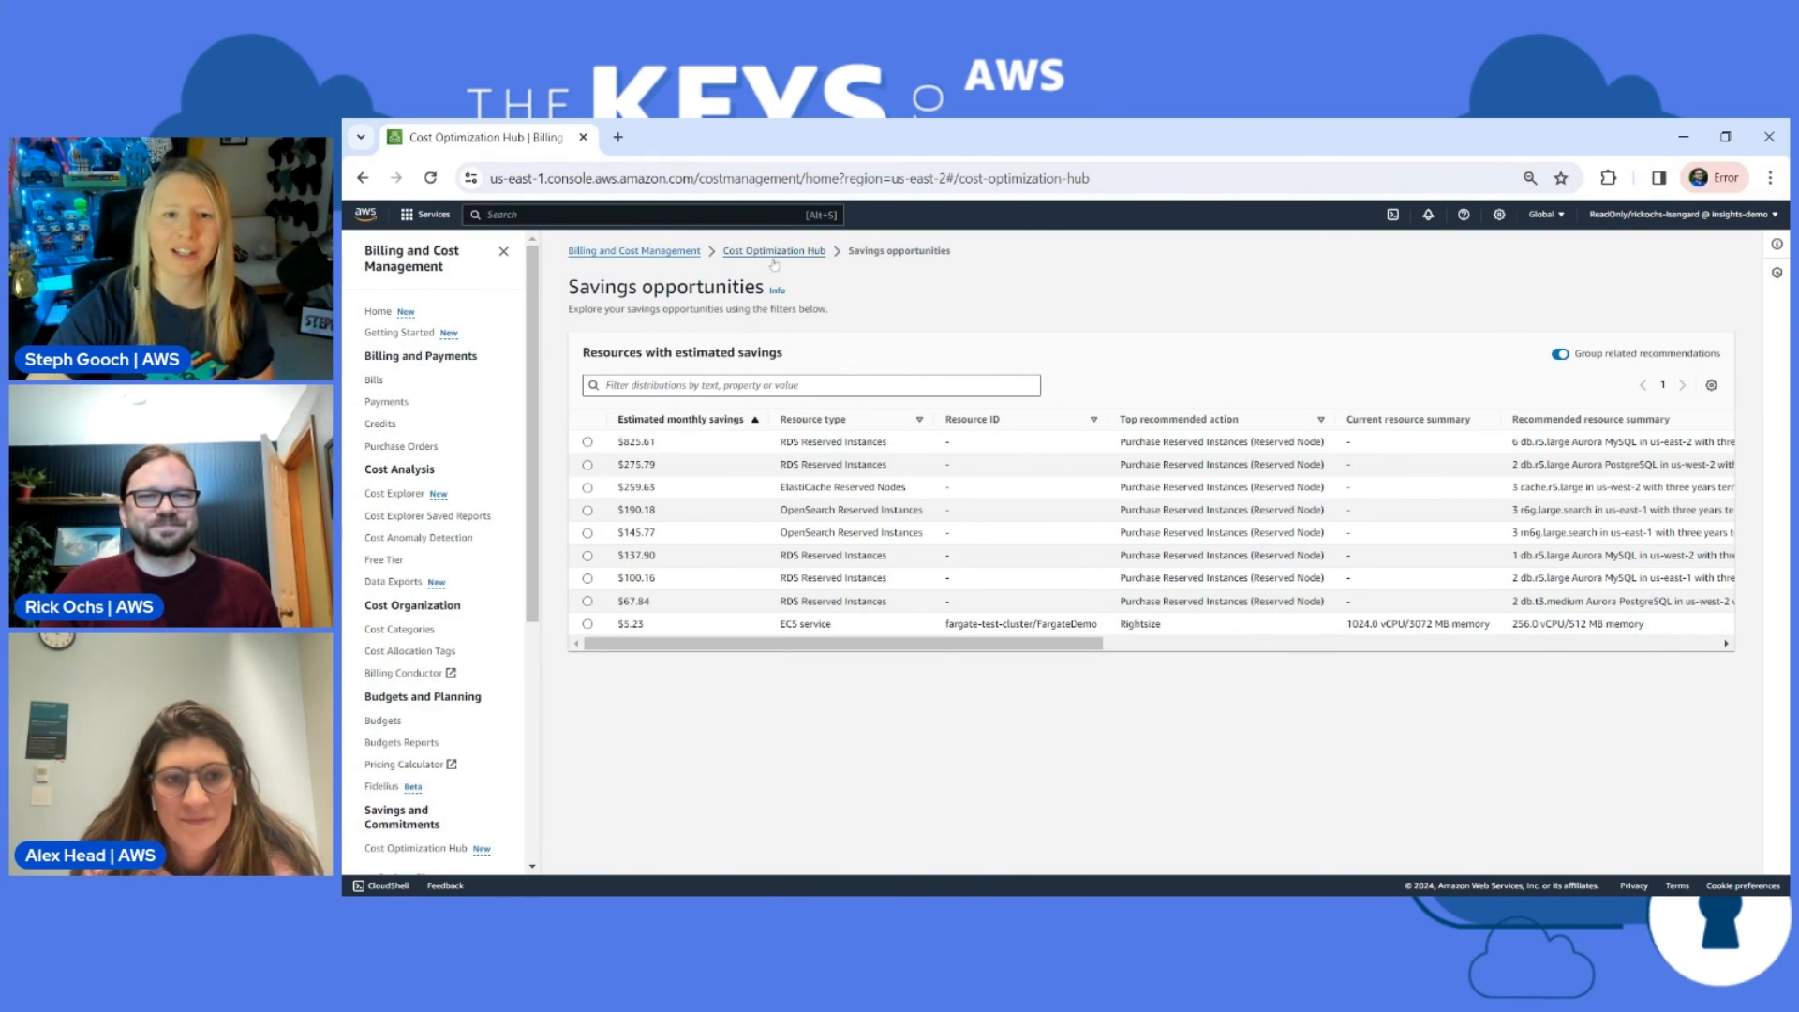